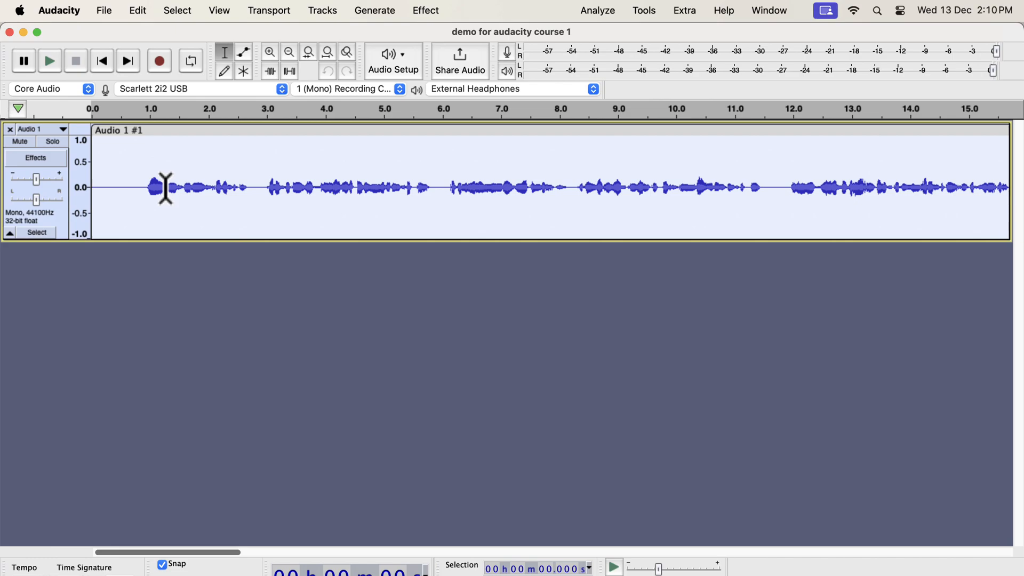
# Select the raw voice track and duplicate it with Edit > Duplicate.
pyautogui.click(138, 11)
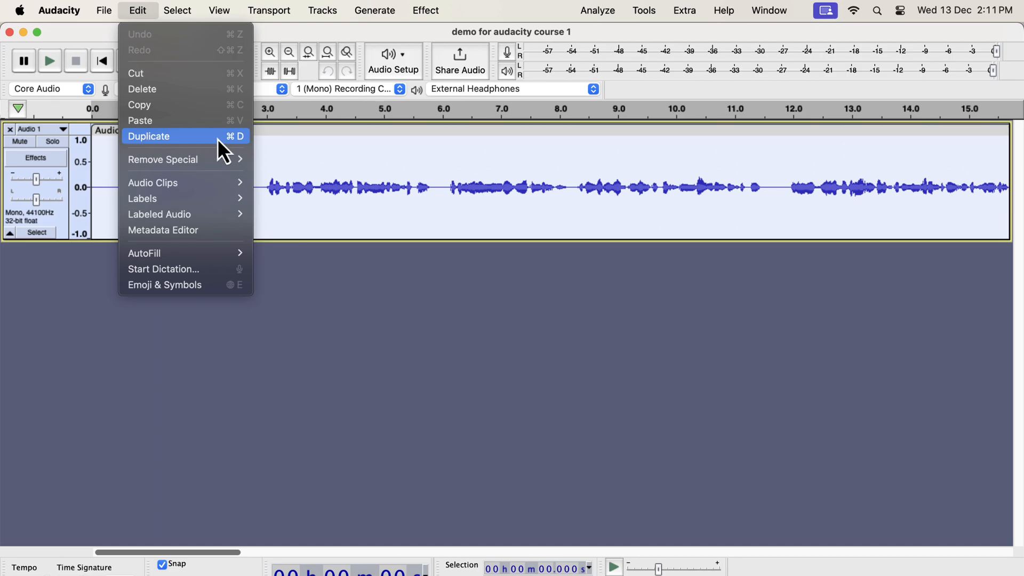
pyautogui.click(149, 136)
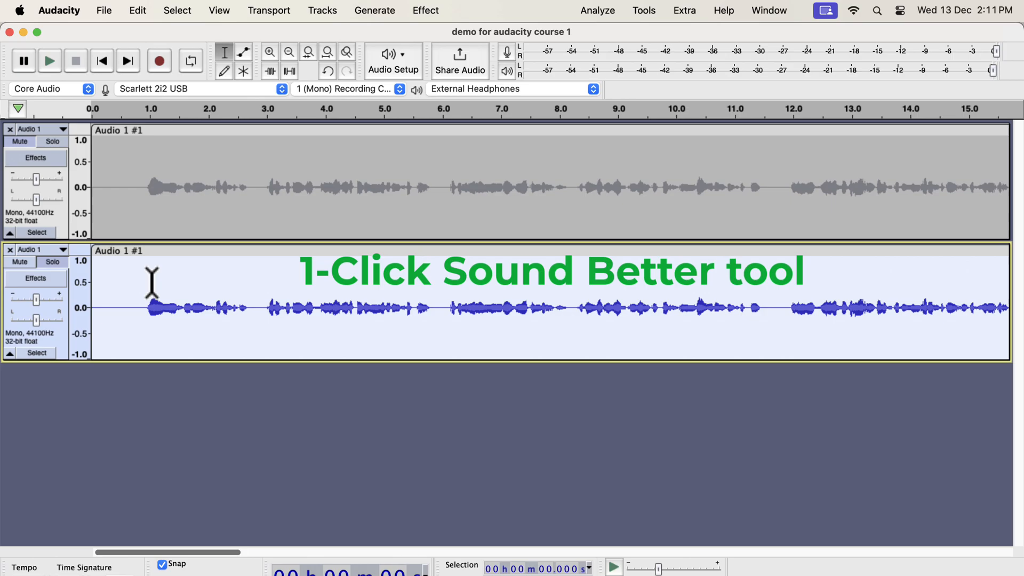
pyautogui.moveTo(623, 59)
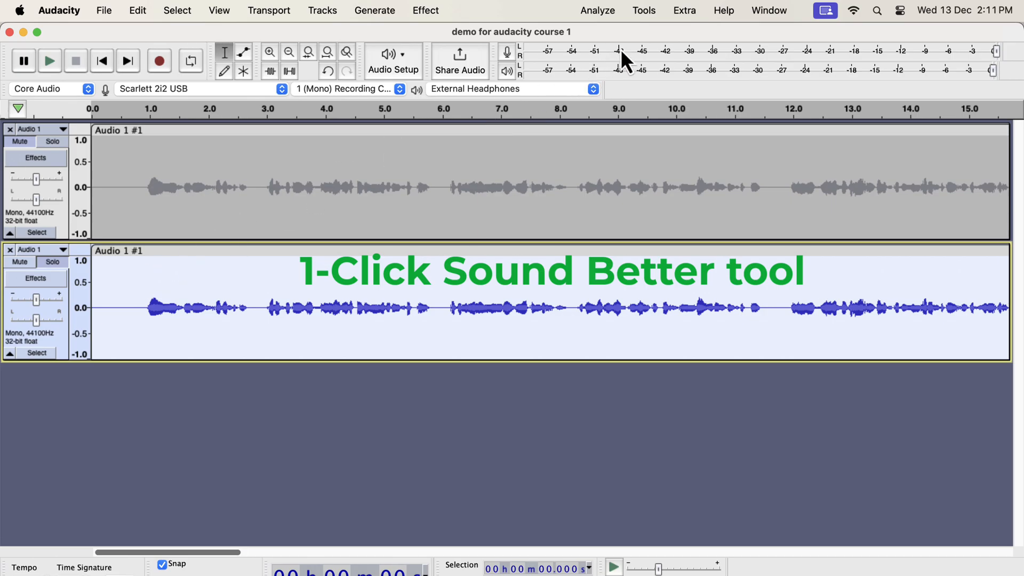
# Apply the Clear Vocal Improve Macro to the duplicated voice track.
pyautogui.click(644, 11)
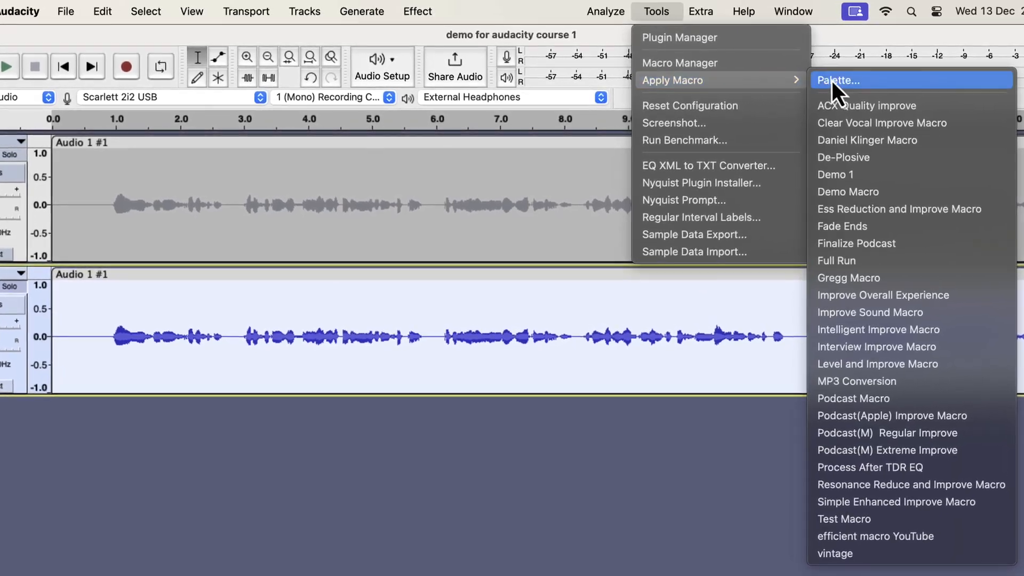
pyautogui.moveTo(881, 122)
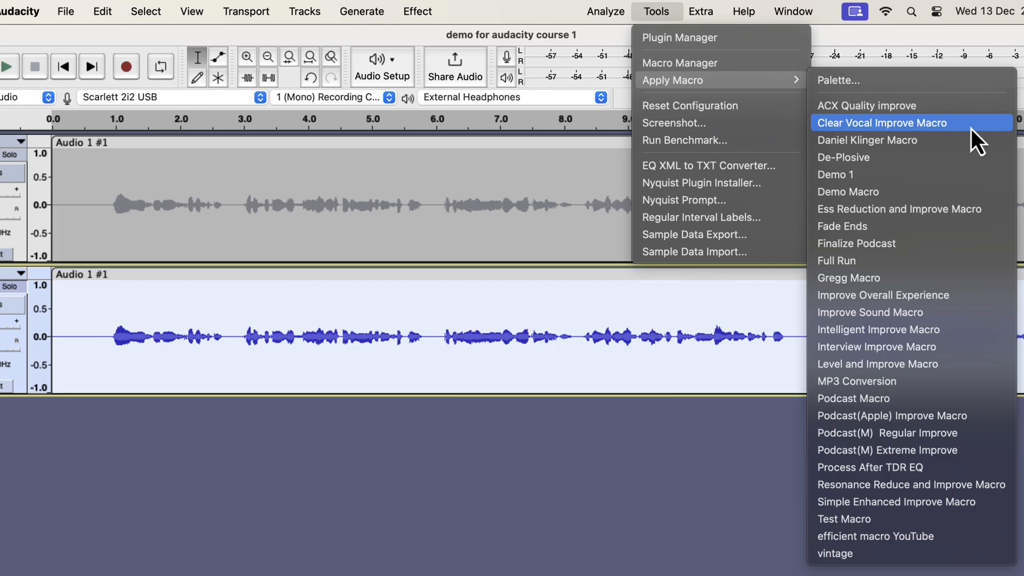
pyautogui.click(881, 122)
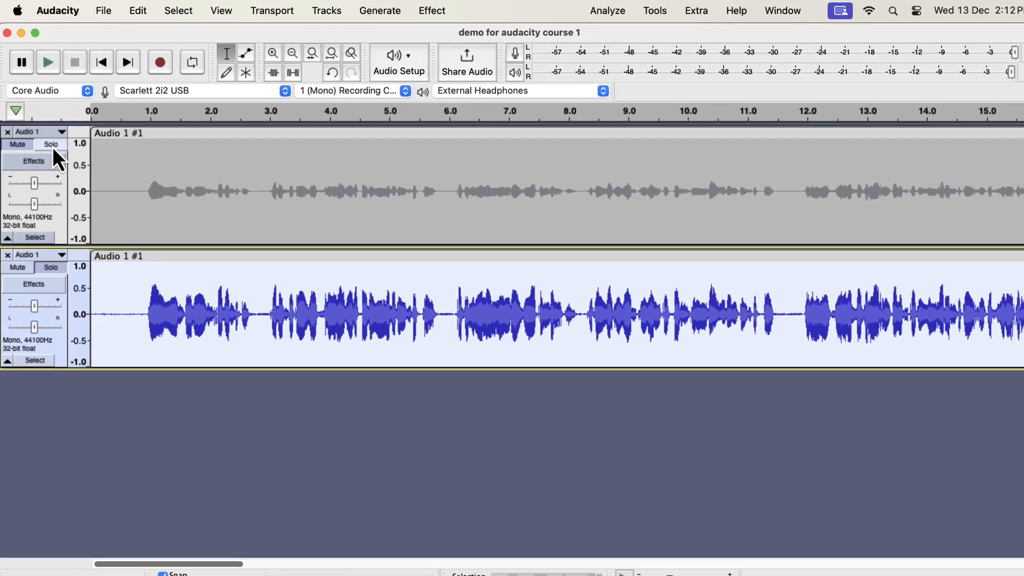
pyautogui.click(50, 62)
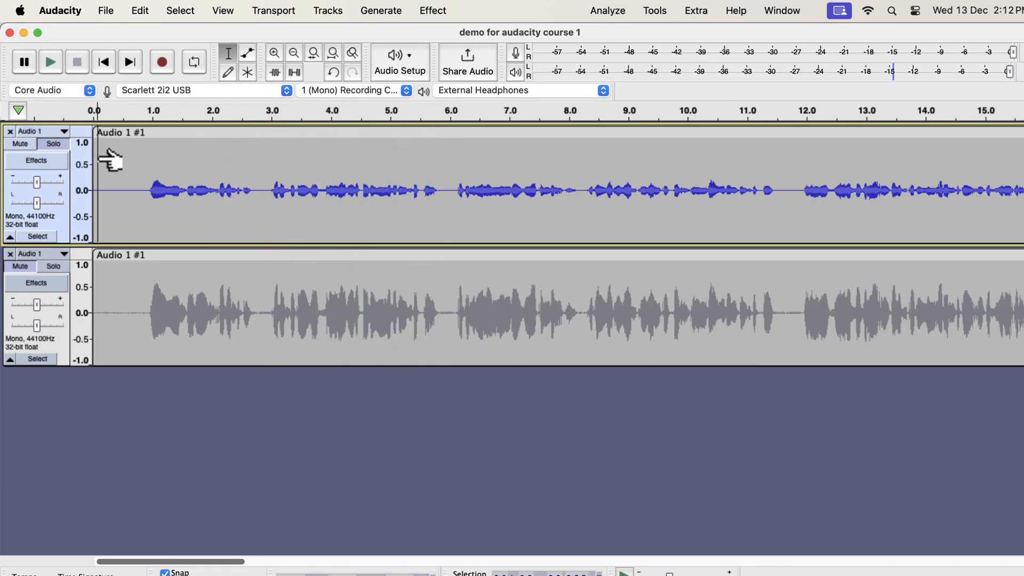
pyautogui.click(52, 267)
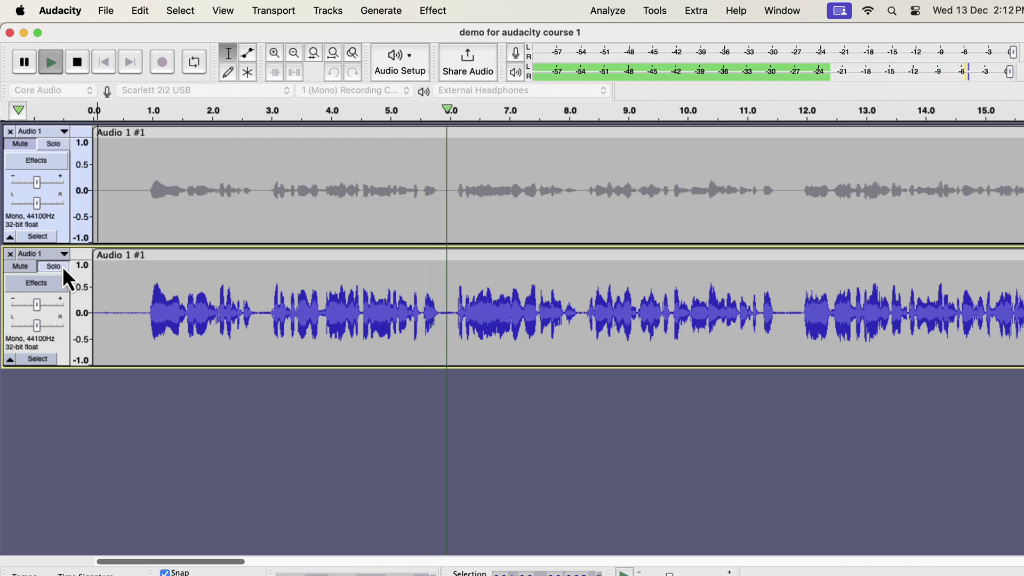
pyautogui.click(568, 110)
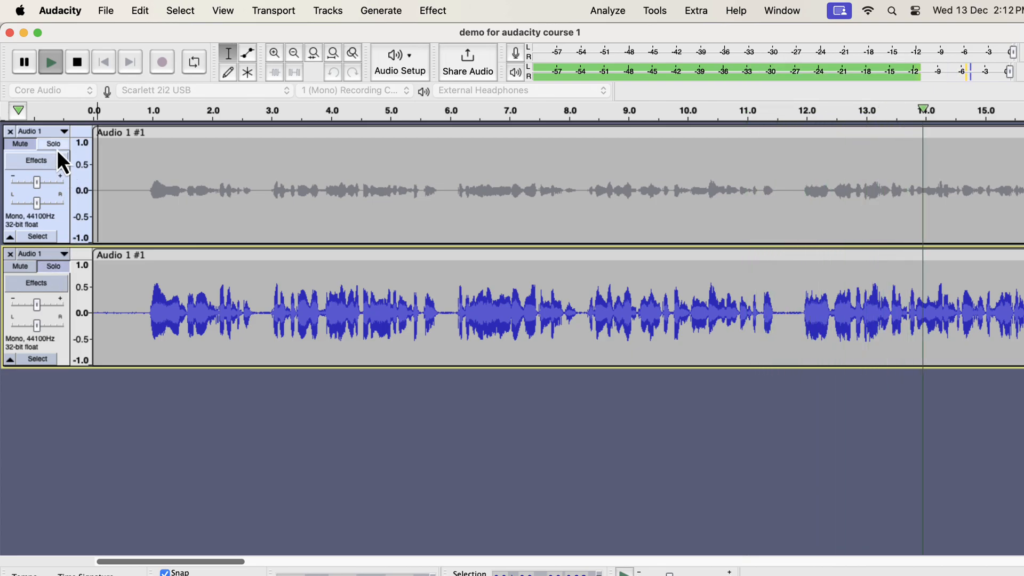
pyautogui.click(54, 144)
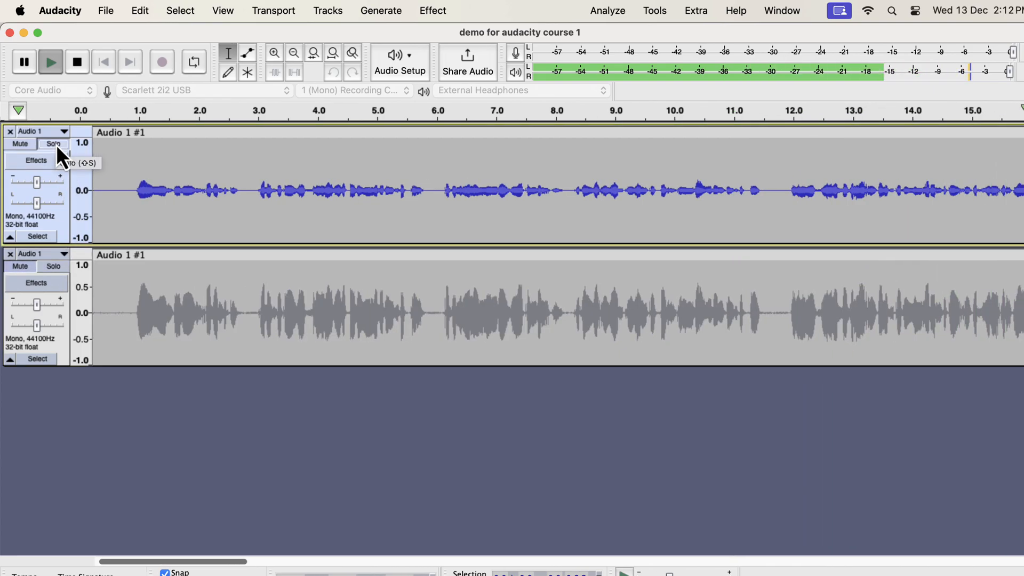
pyautogui.hscroll(3)
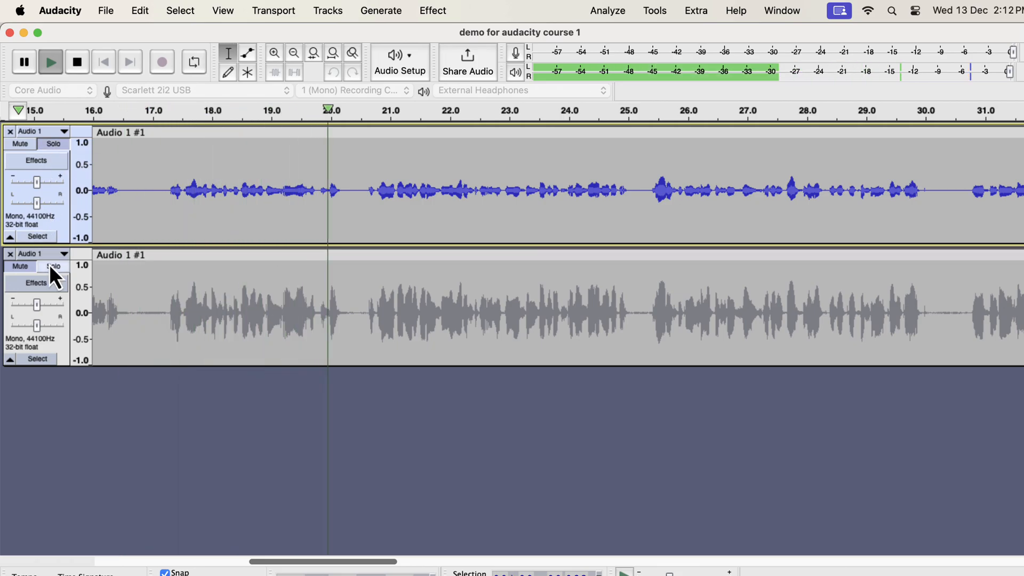
pyautogui.click(55, 265)
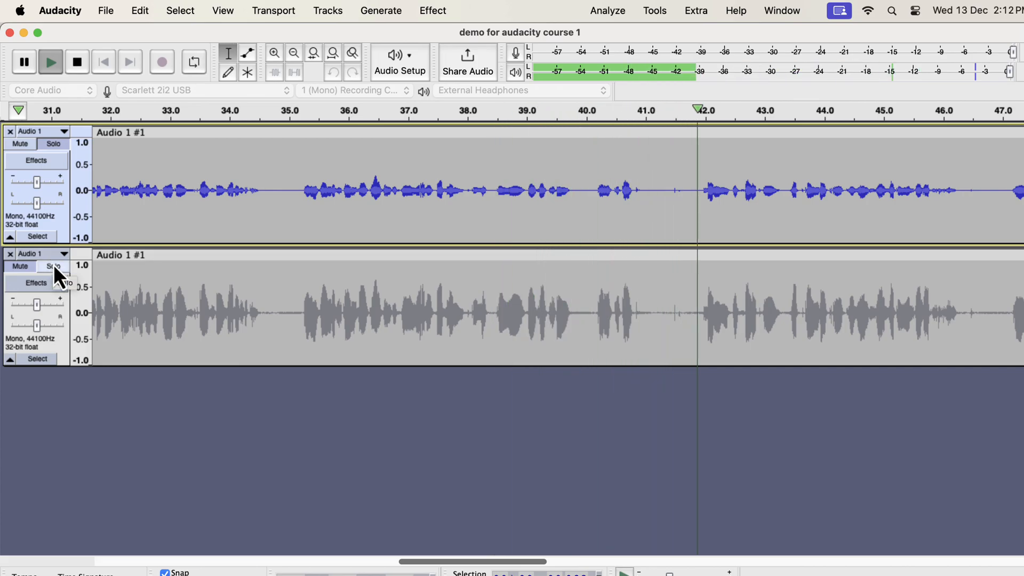
pyautogui.click(53, 265)
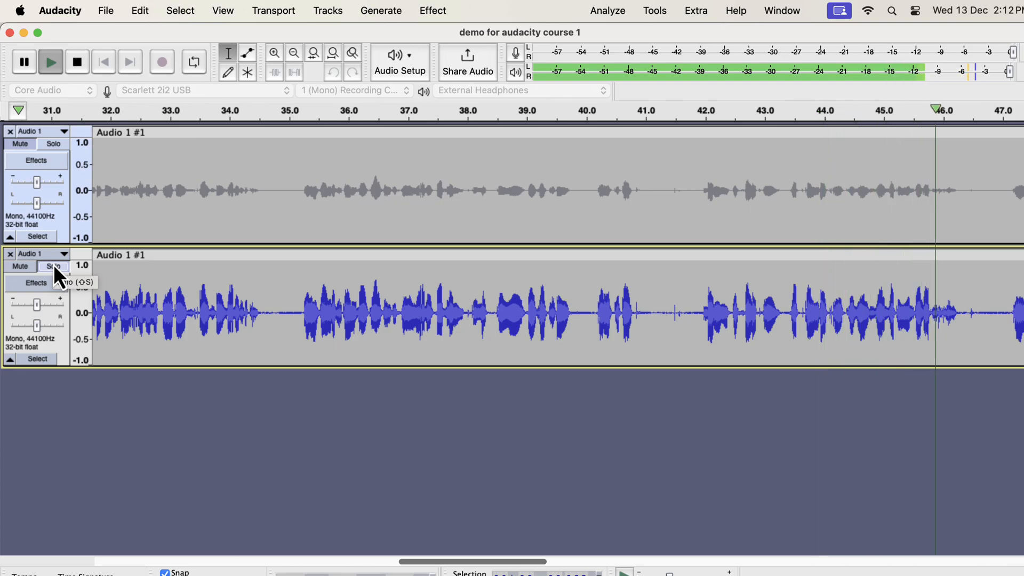
pyautogui.click(76, 61)
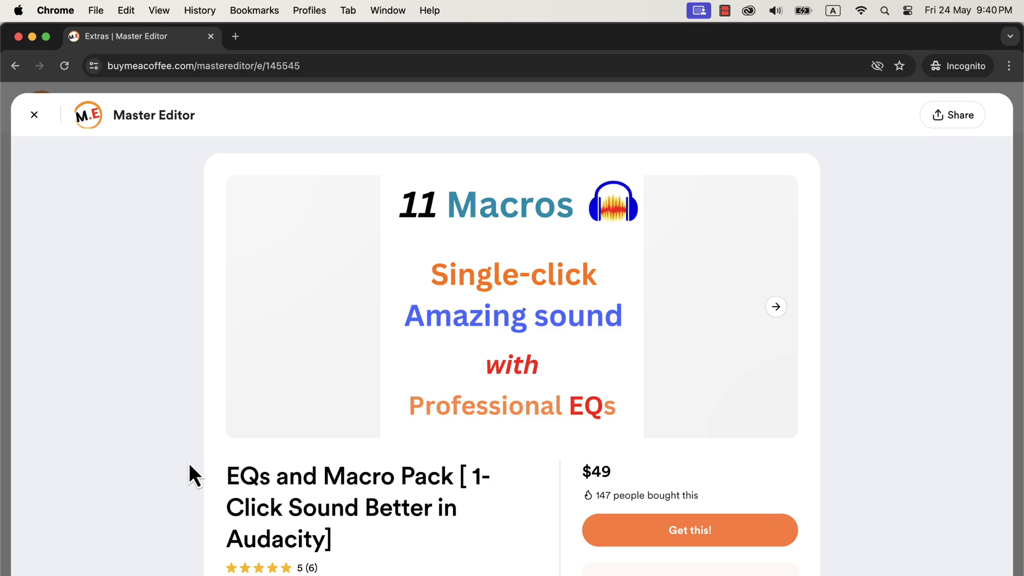
# Scroll through the EQs and Macro Pack page, then the Audacity Bundle page.
pyautogui.scroll(-3)
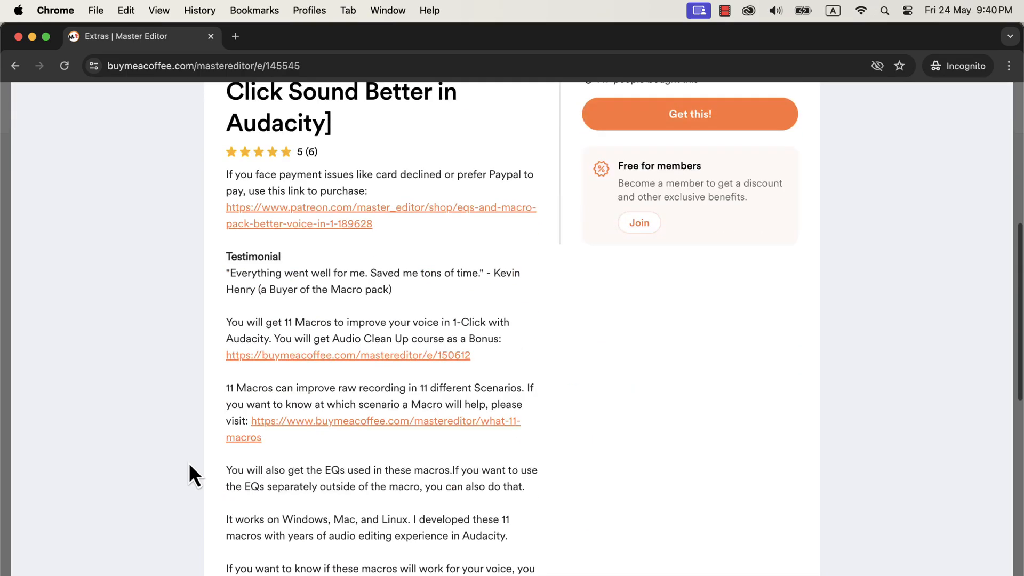
pyautogui.scroll(-3)
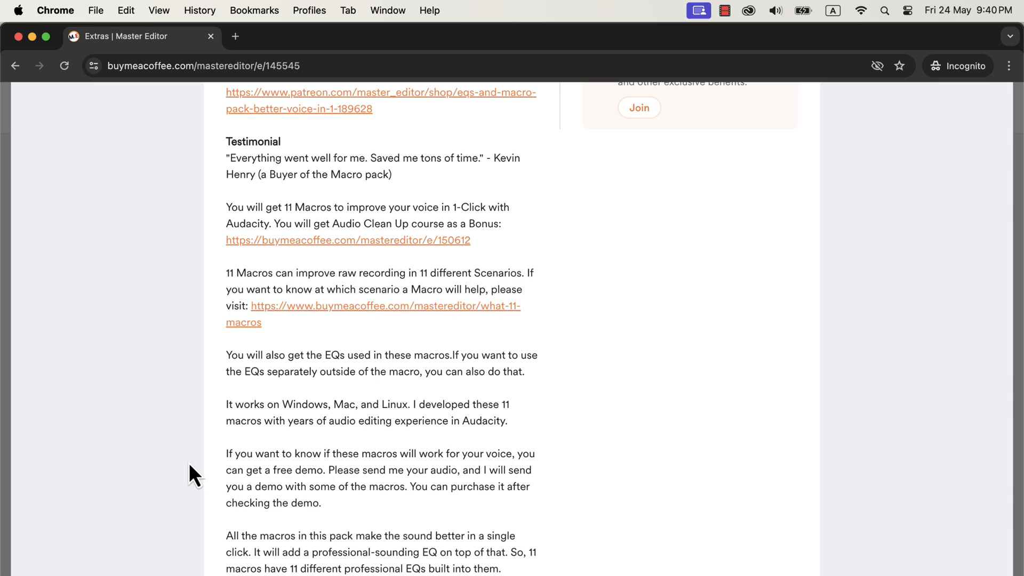
pyautogui.scroll(-3)
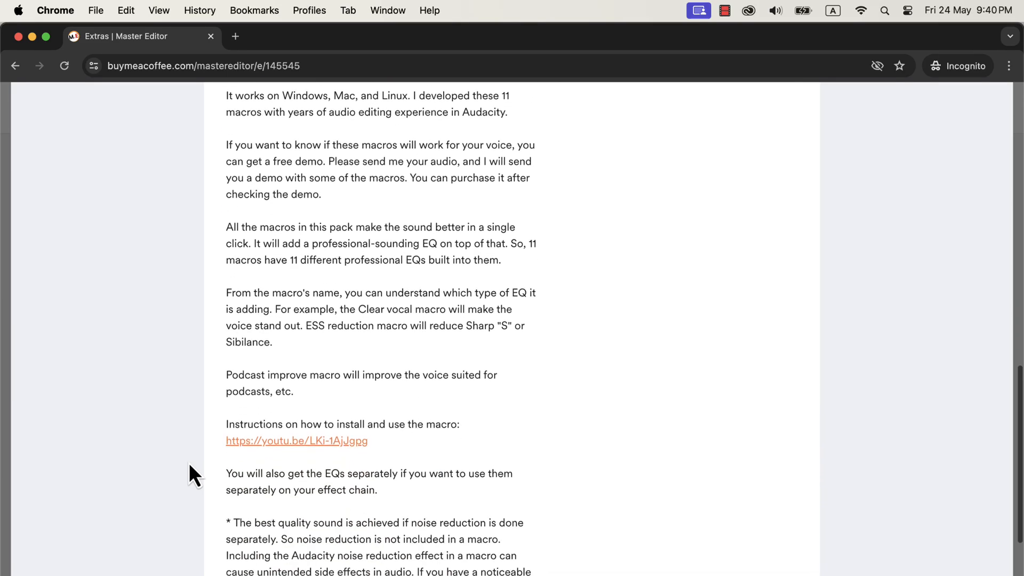
pyautogui.scroll(3)
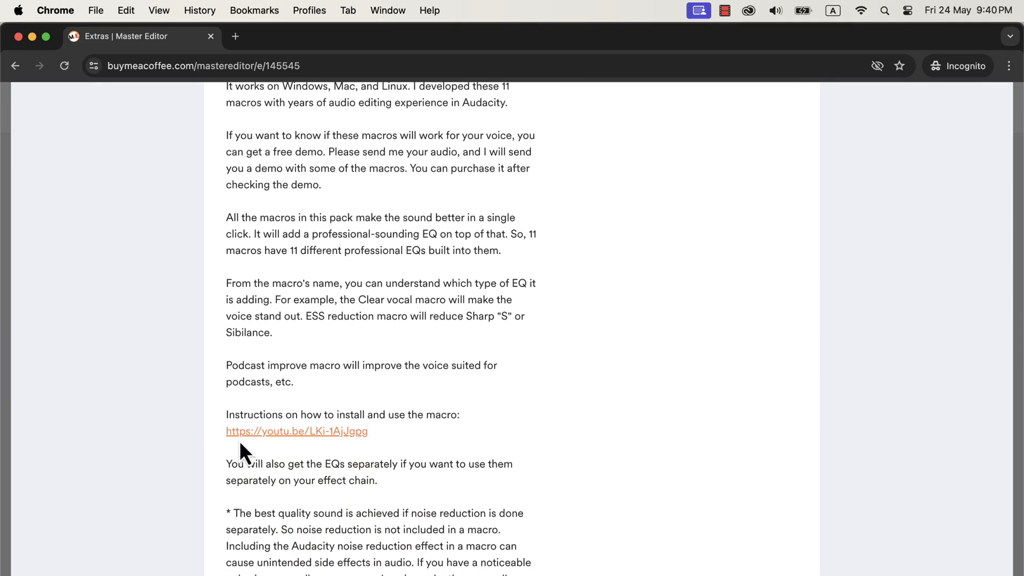
pyautogui.moveTo(358, 454)
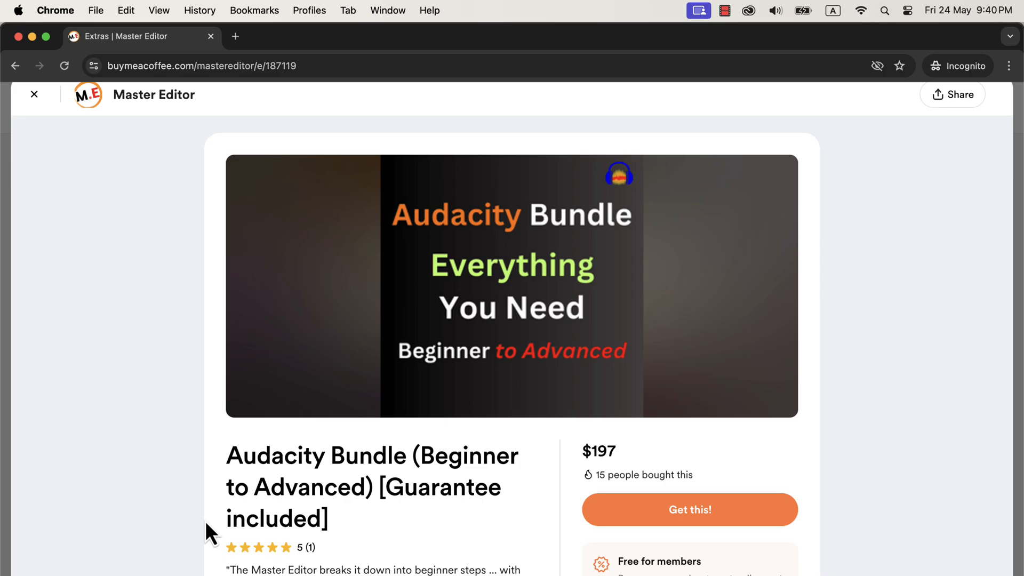
pyautogui.scroll(-3)
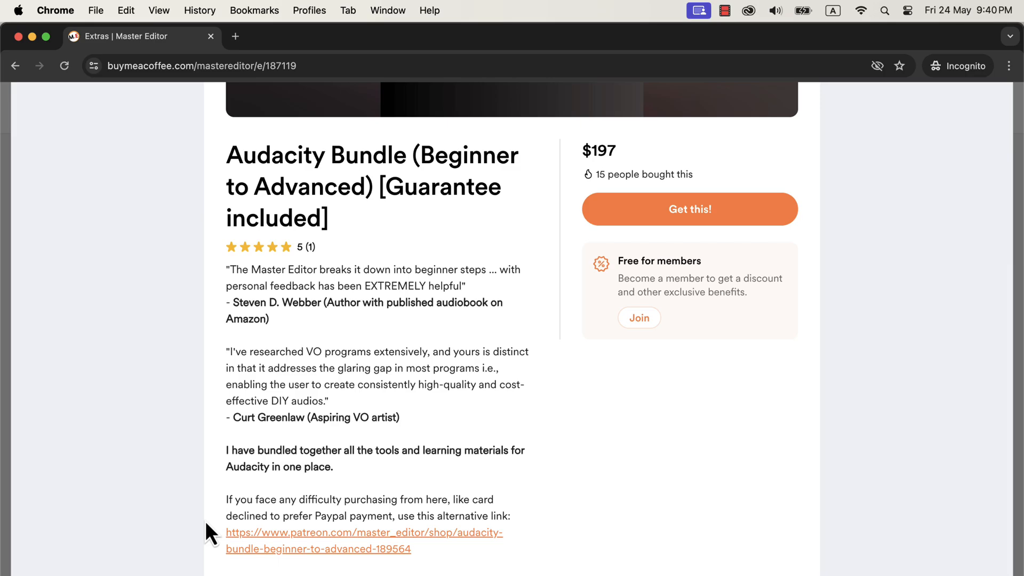
pyautogui.scroll(-3)
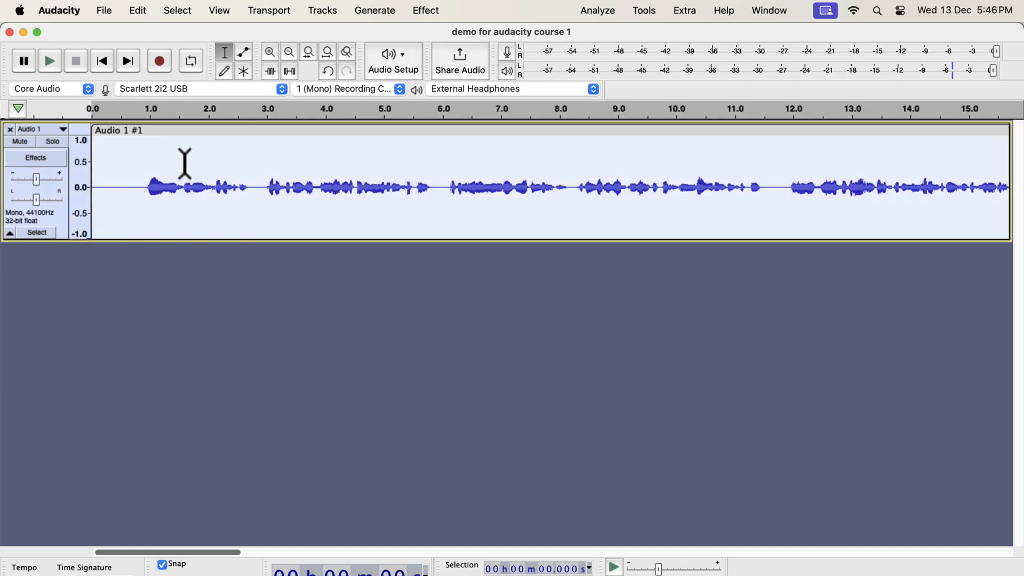
# Apply Normalize with peak amplitude set to -3.0 dB.
pyautogui.click(425, 10)
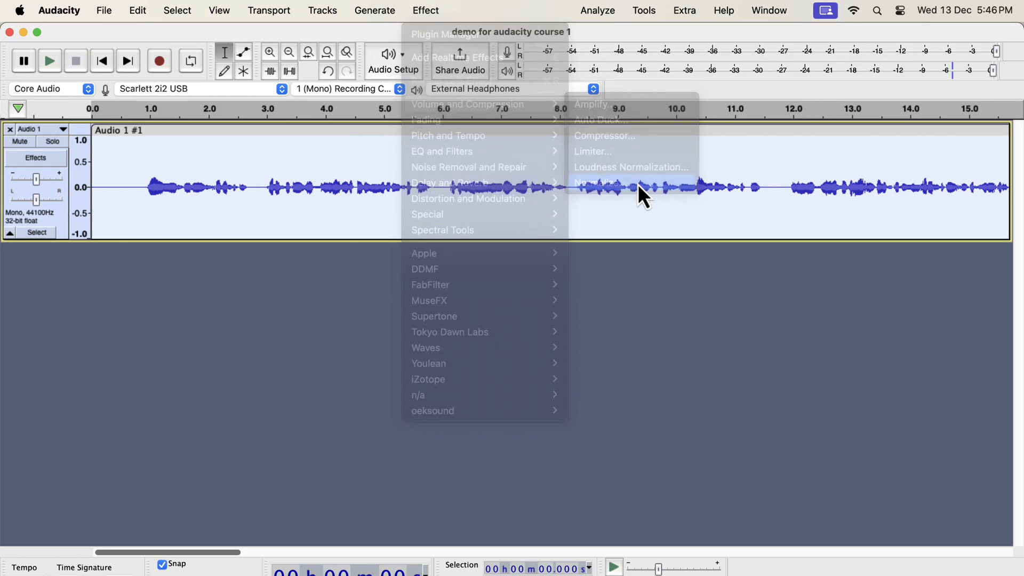
pyautogui.click(601, 183)
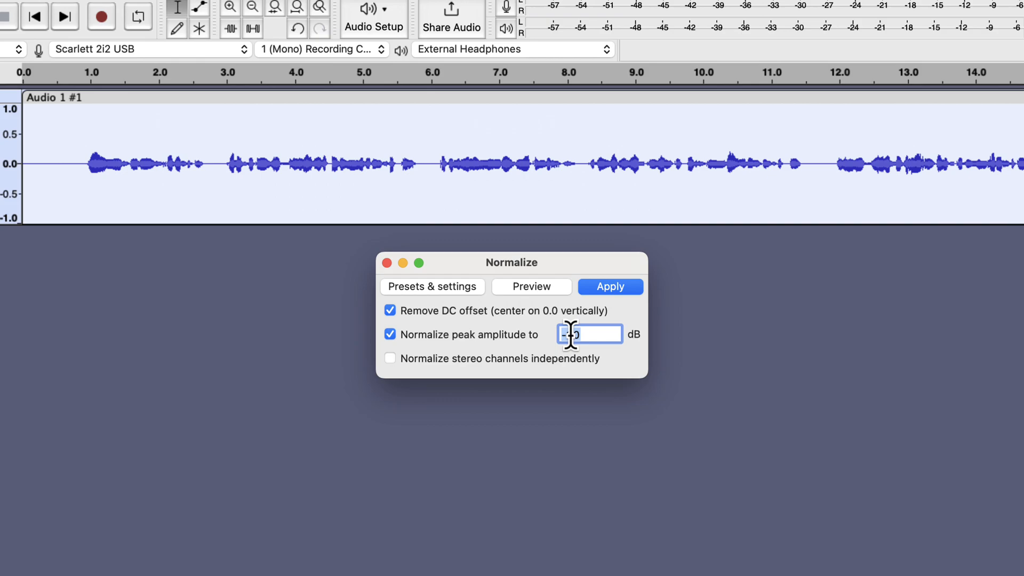
pyautogui.write('-3.0')
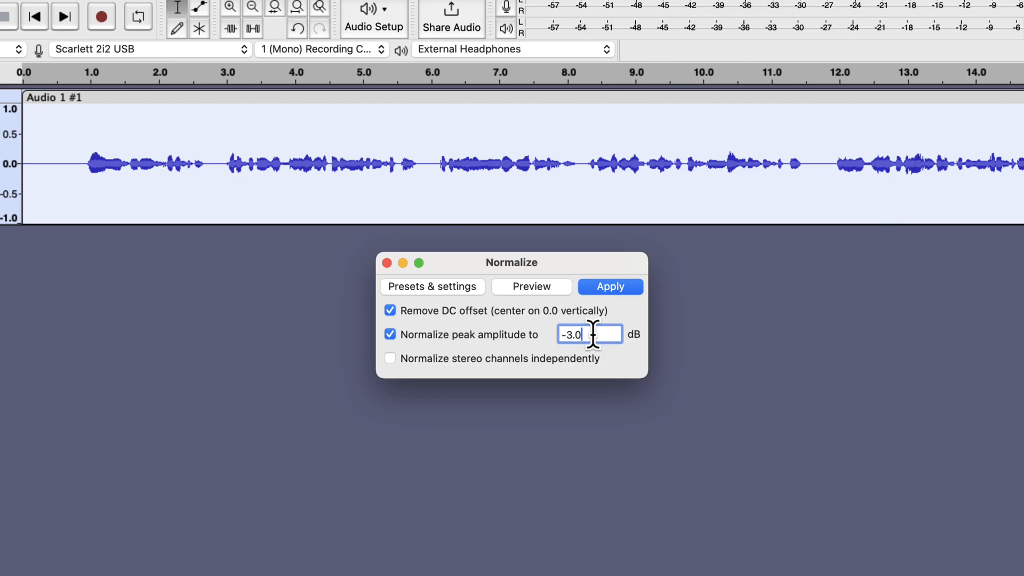
pyautogui.click(609, 286)
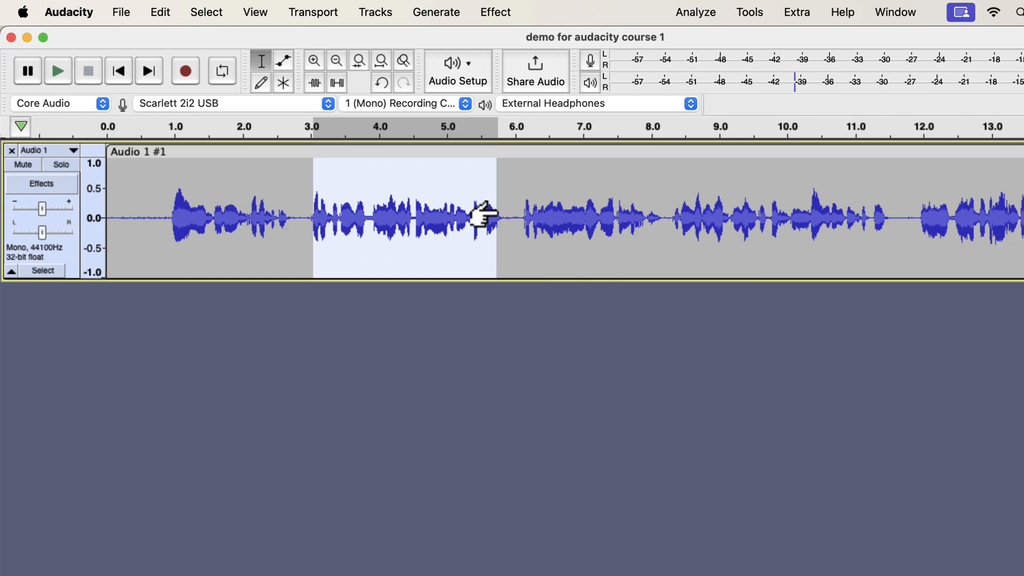
# Select the silent lead-in and open Noise Reduction to capture a noise profile.
pyautogui.click(111, 217)
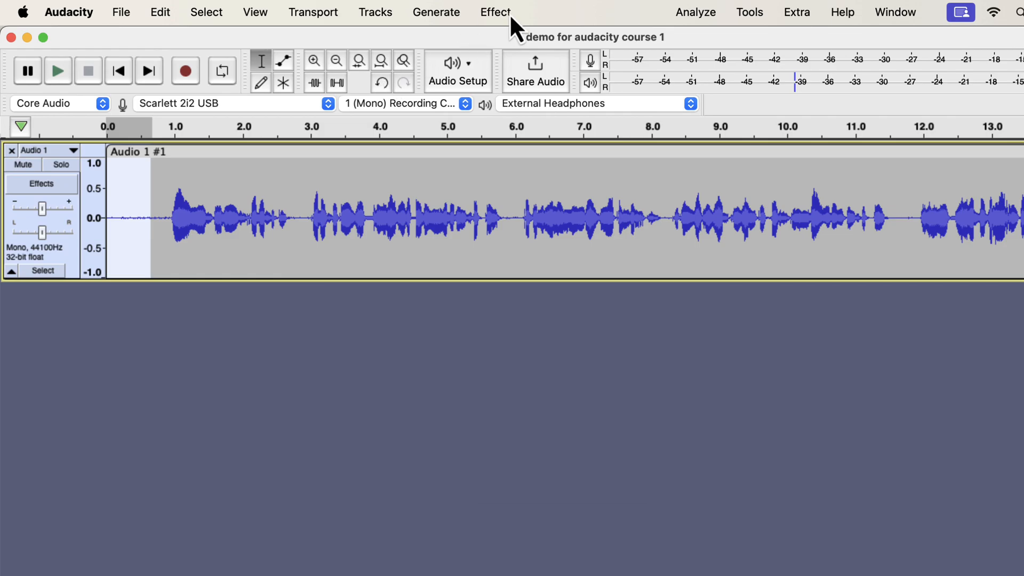
pyautogui.click(495, 11)
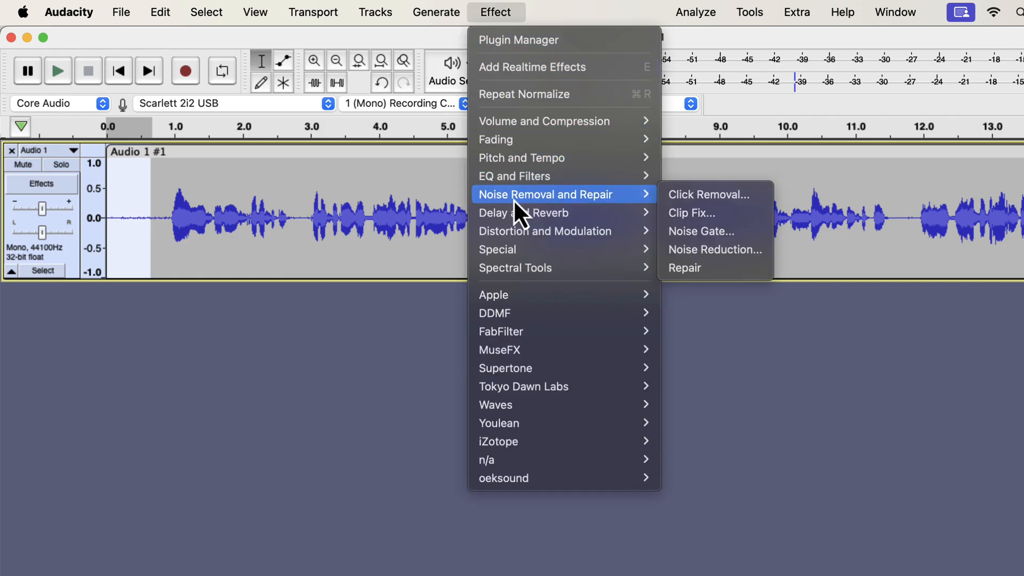
pyautogui.moveTo(698, 265)
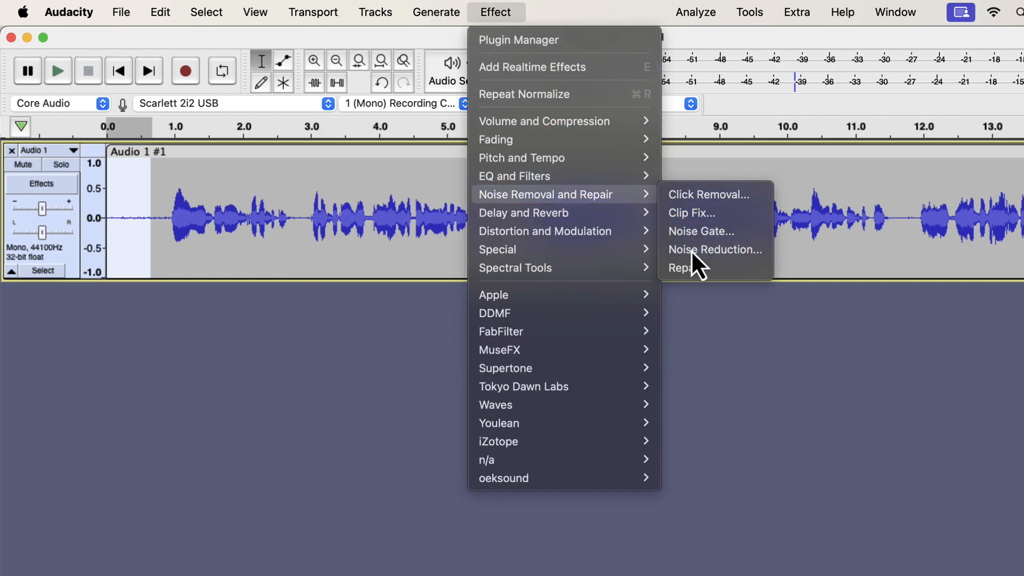
pyautogui.click(715, 250)
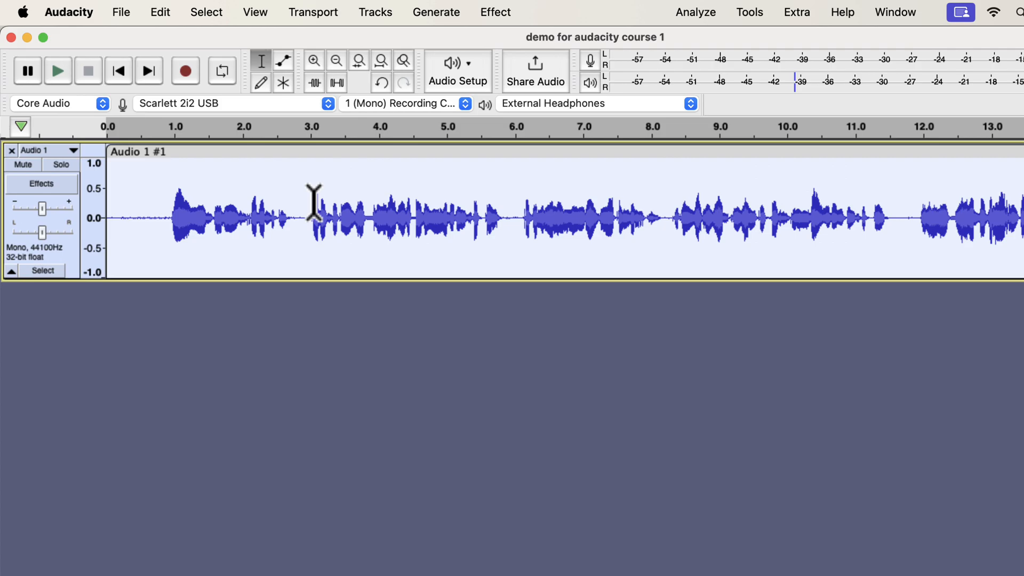
# Apply Noise Reduction to the whole track at 12 dB, sensitivity 6.00, smoothing 3.
pyautogui.click(496, 12)
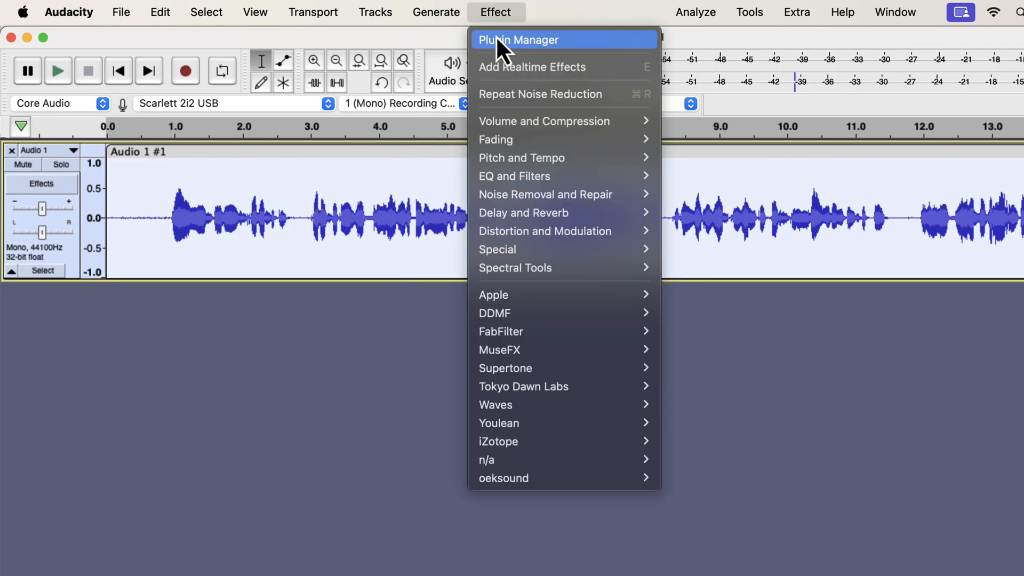
pyautogui.moveTo(545, 194)
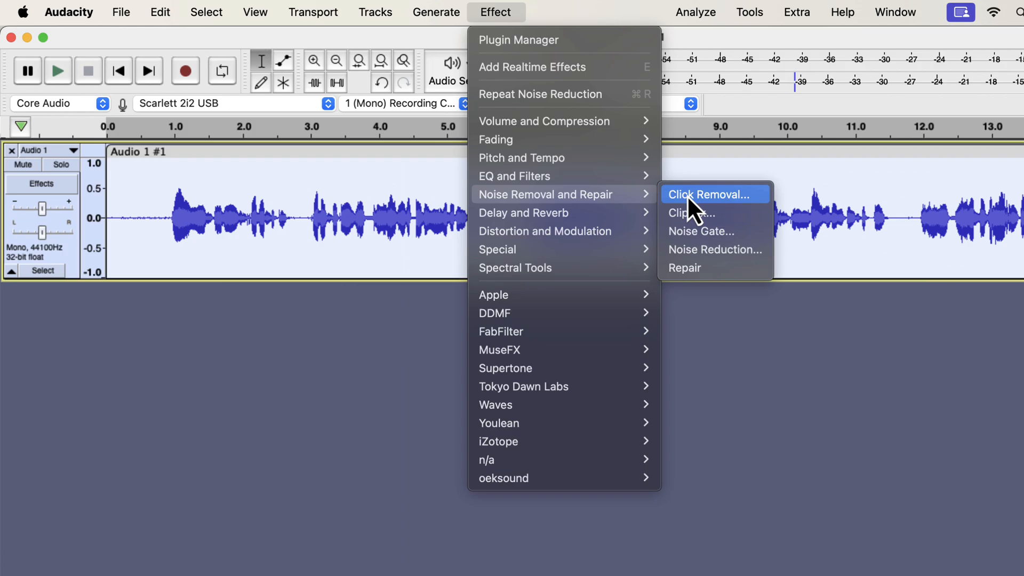
pyautogui.click(715, 250)
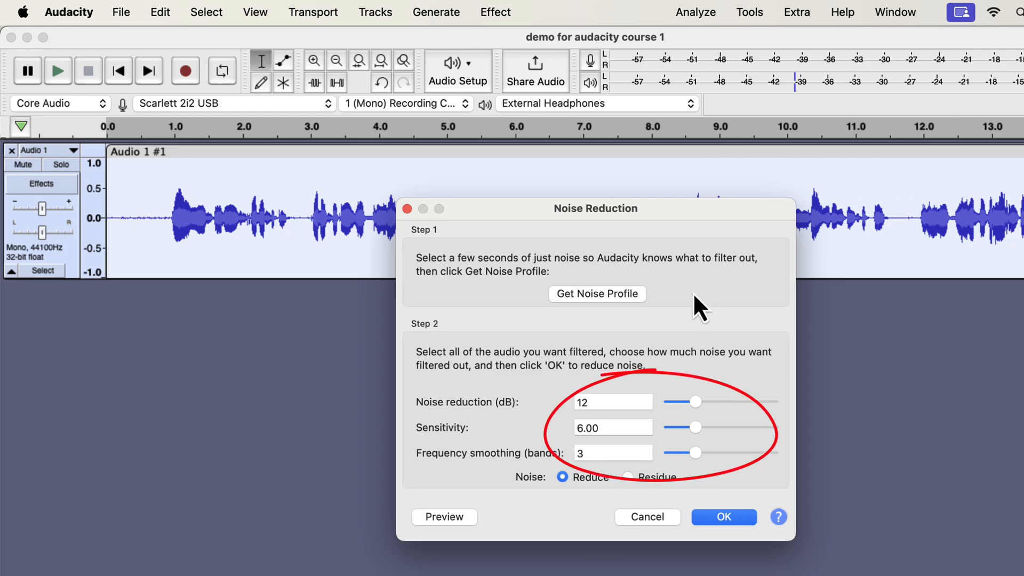
pyautogui.moveTo(698, 421)
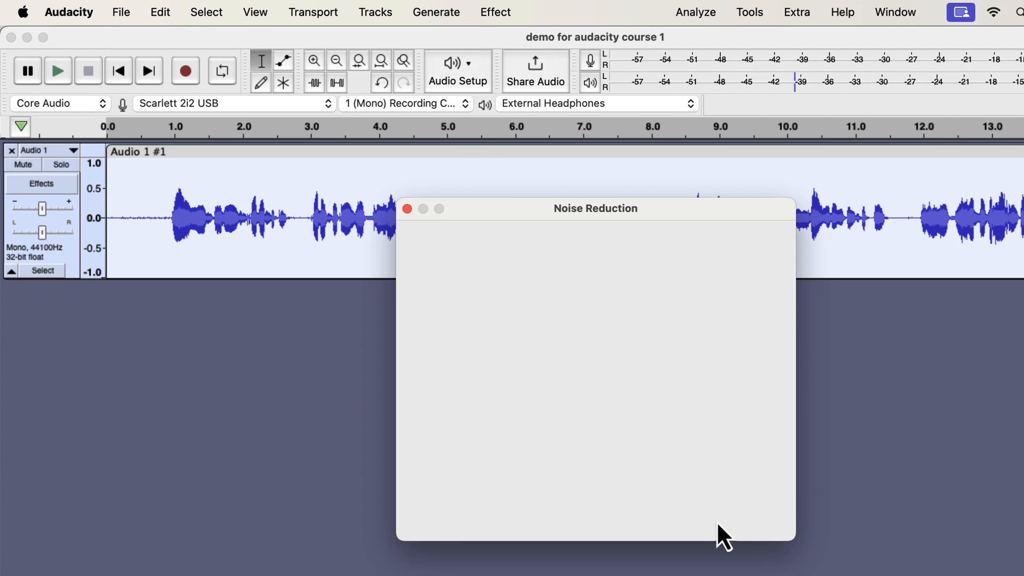
pyautogui.click(407, 209)
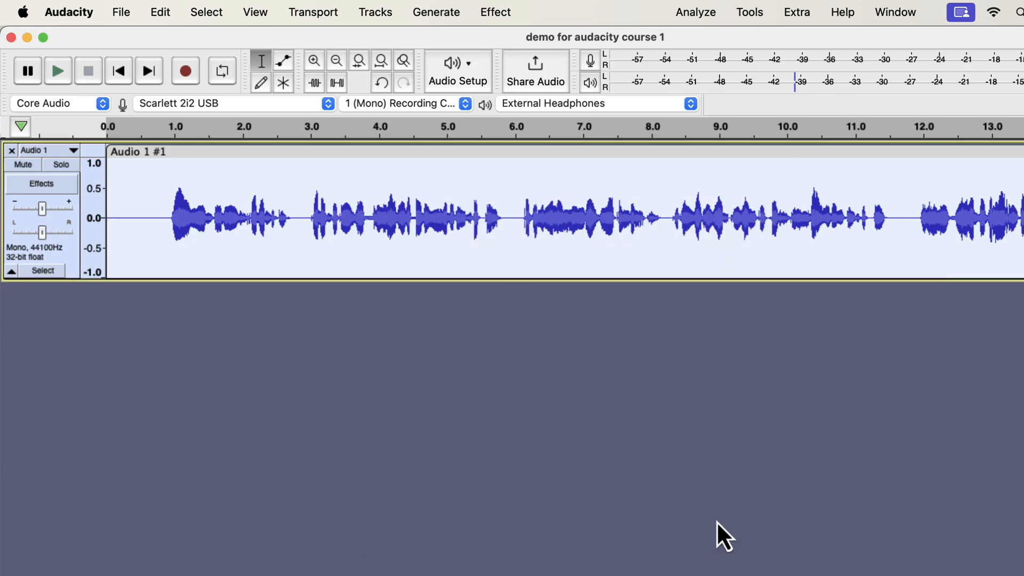
pyautogui.moveTo(157, 251)
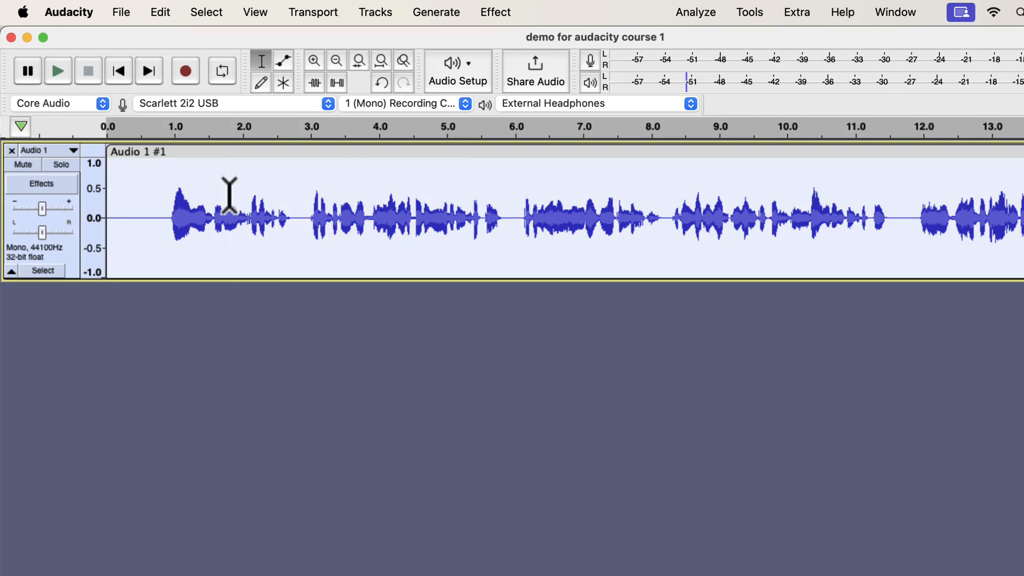
# Apply Filter Curve EQ with the 'Low rolloff for speech' factory preset.
pyautogui.click(495, 12)
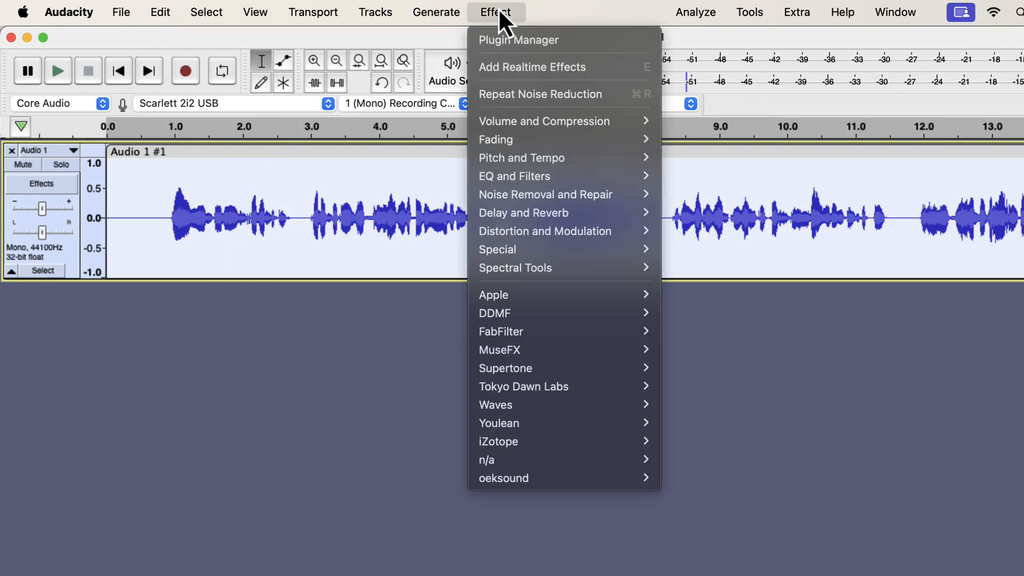
pyautogui.moveTo(542, 176)
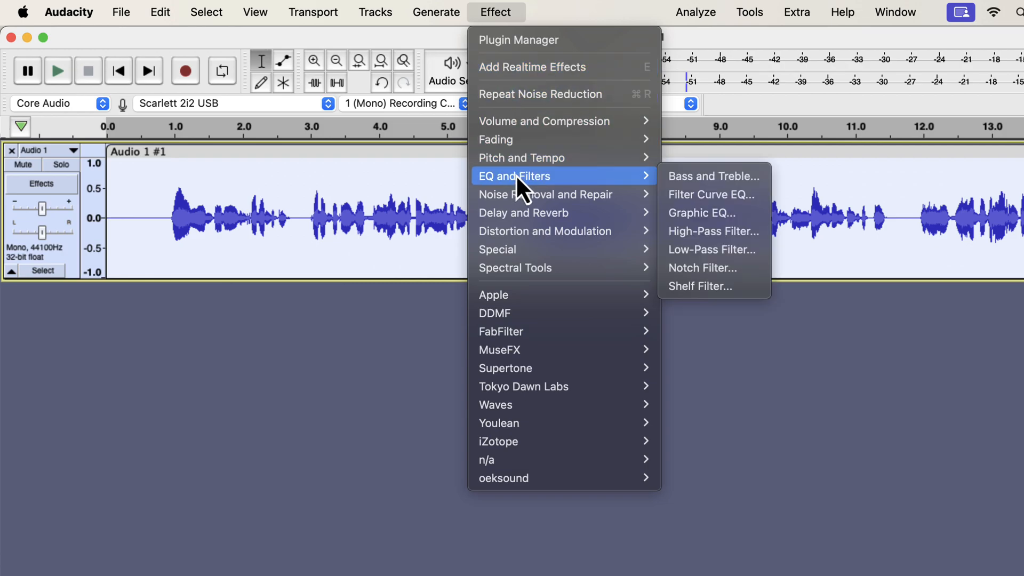
pyautogui.moveTo(712, 194)
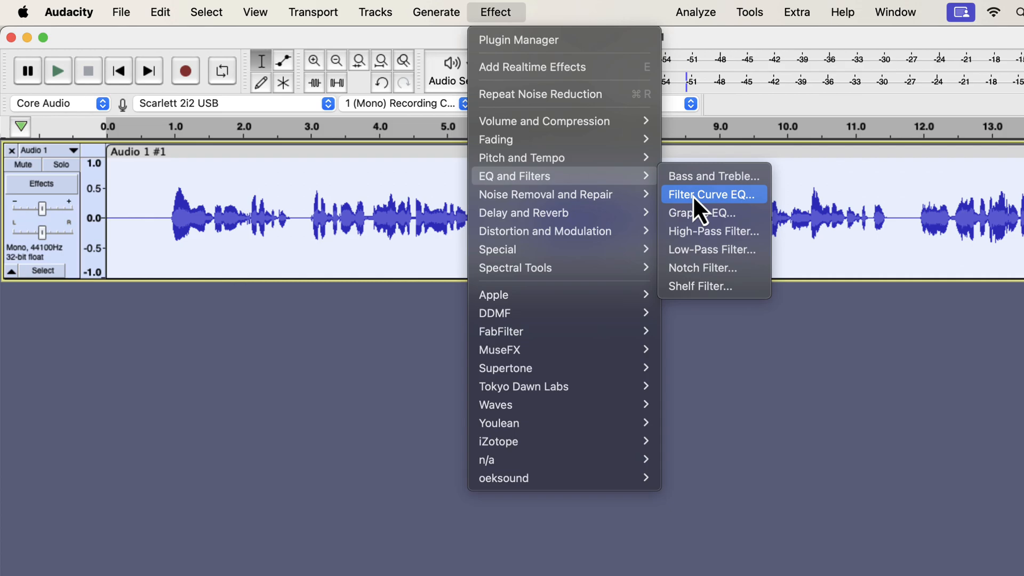
pyautogui.click(712, 194)
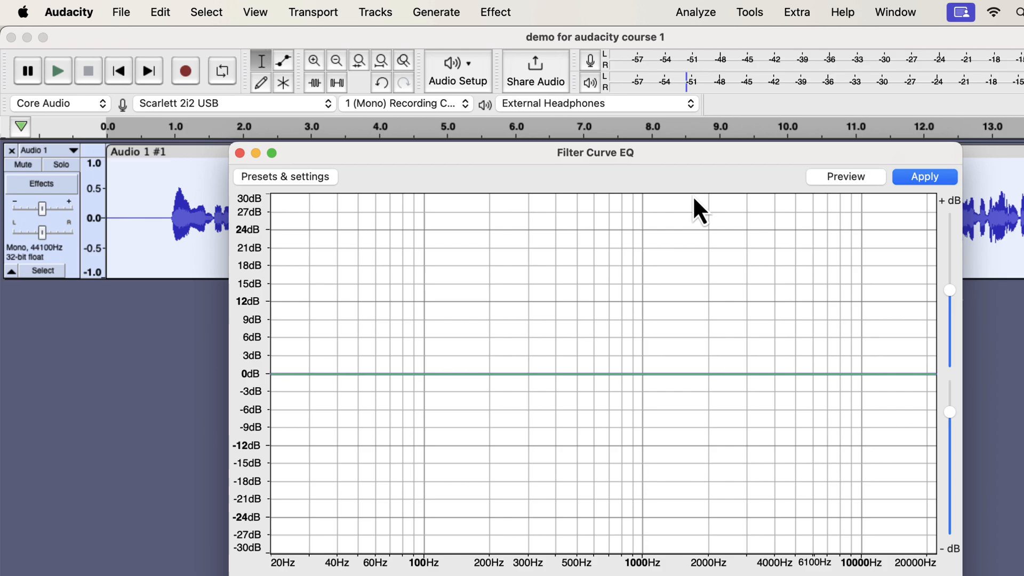
pyautogui.moveTo(300, 185)
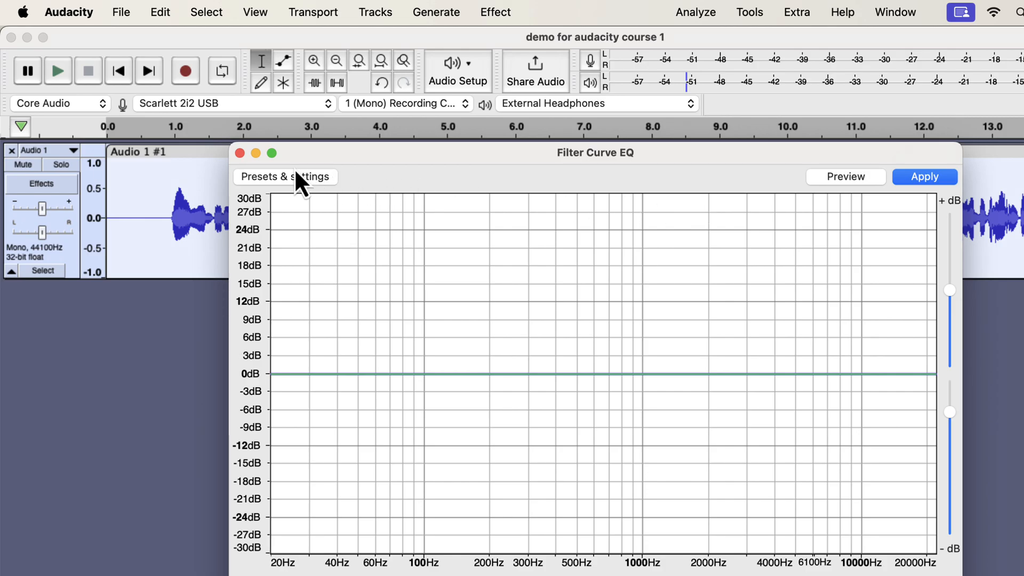
pyautogui.click(285, 176)
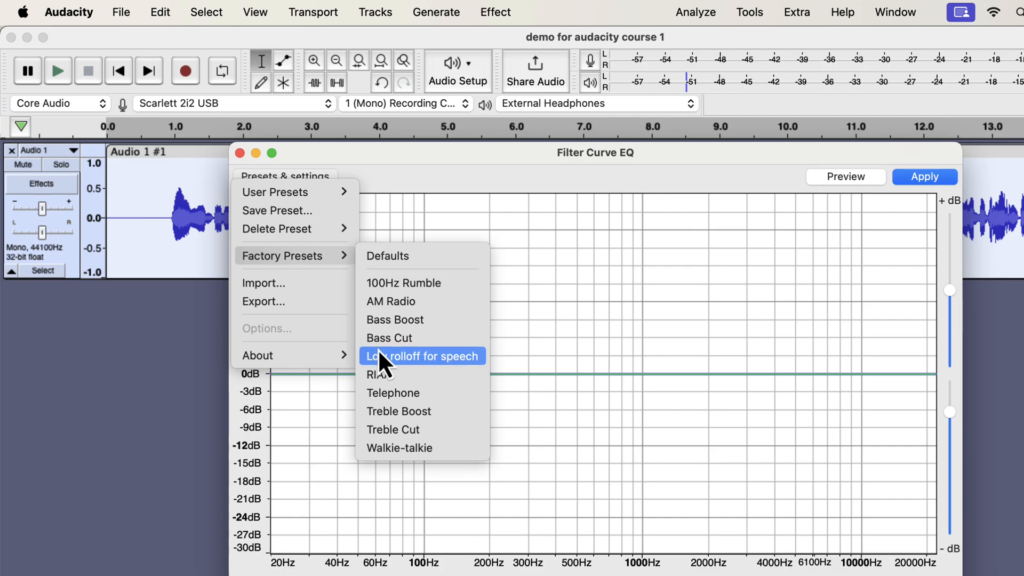
pyautogui.moveTo(471, 379)
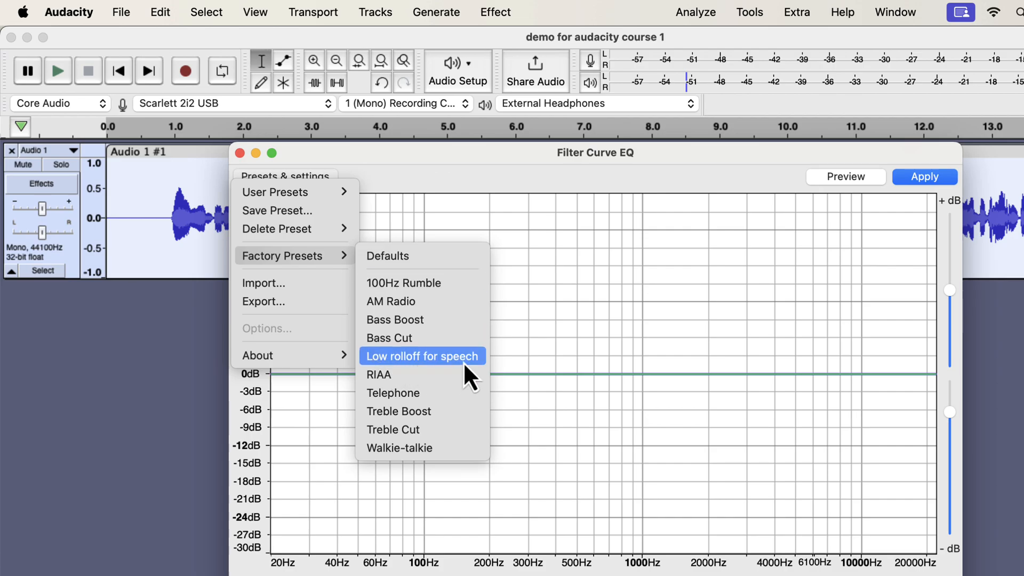
pyautogui.click(421, 356)
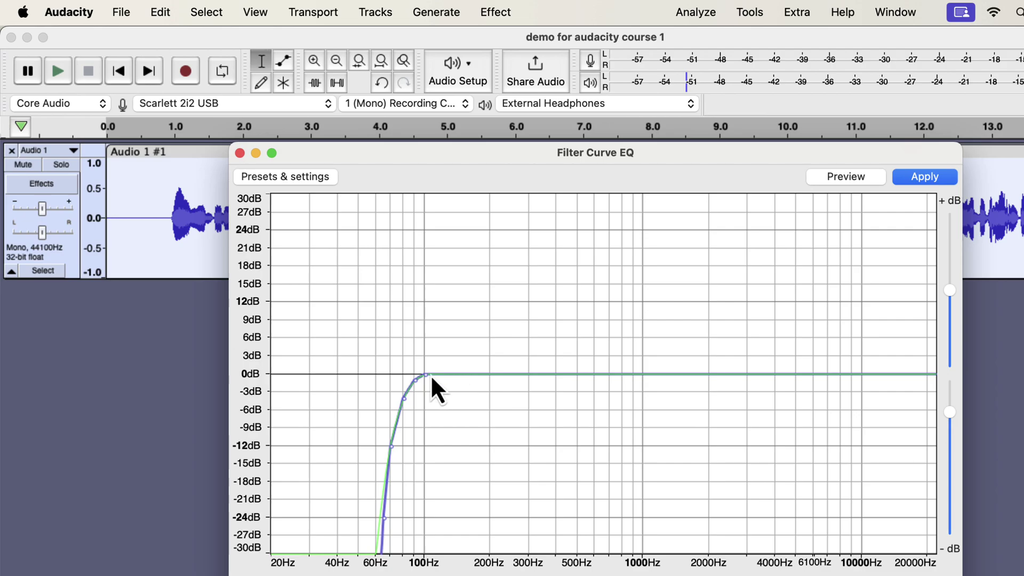
pyautogui.moveTo(425, 392)
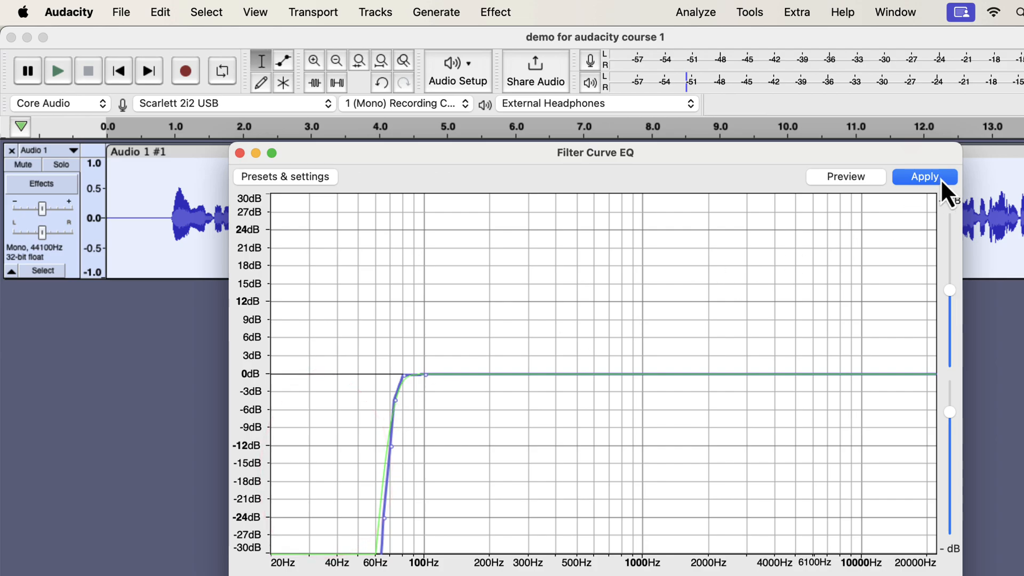
pyautogui.click(923, 176)
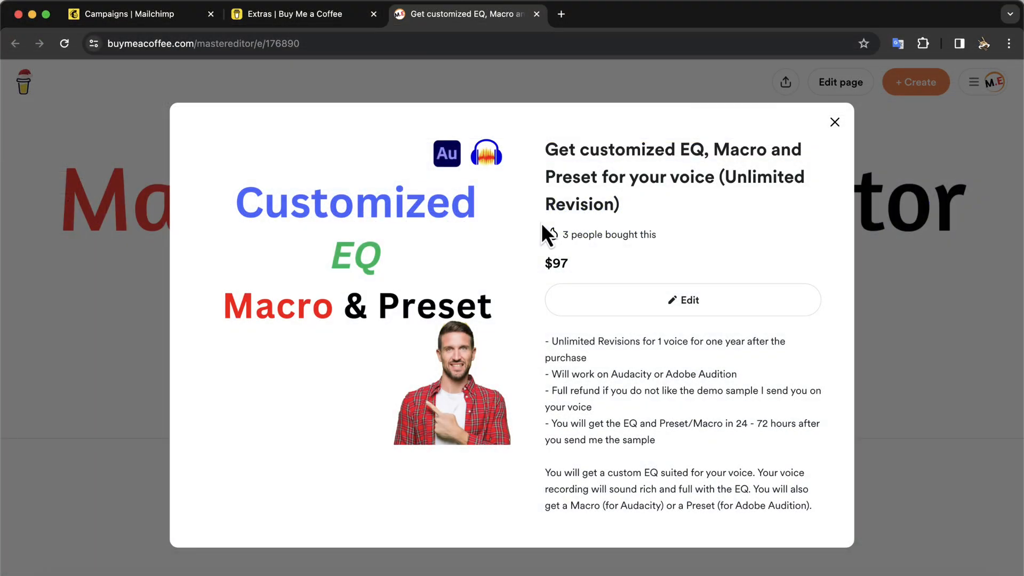
pyautogui.moveTo(643, 202)
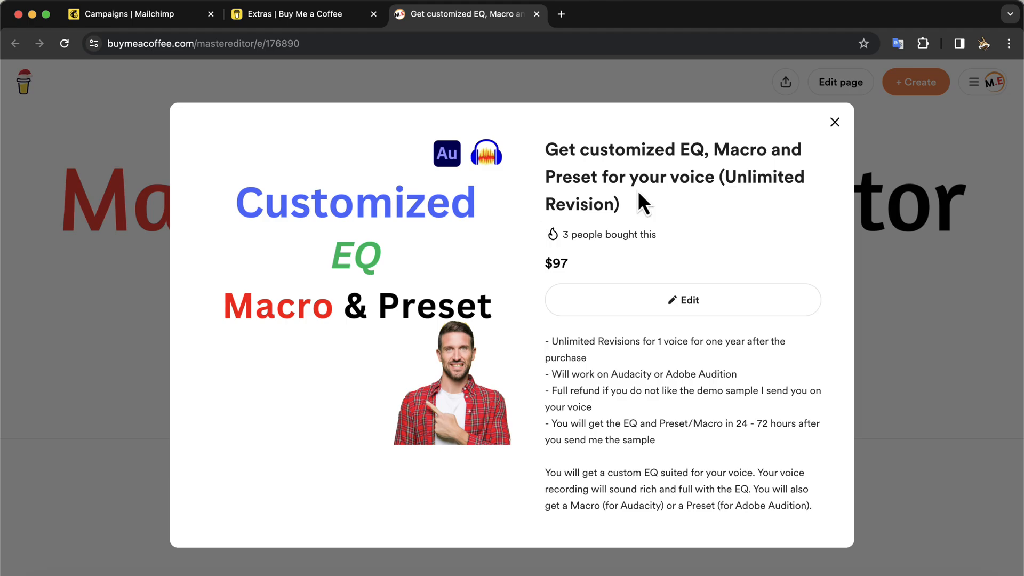
# Close the customized EQ product details and scroll the Extras shop.
pyautogui.click(834, 123)
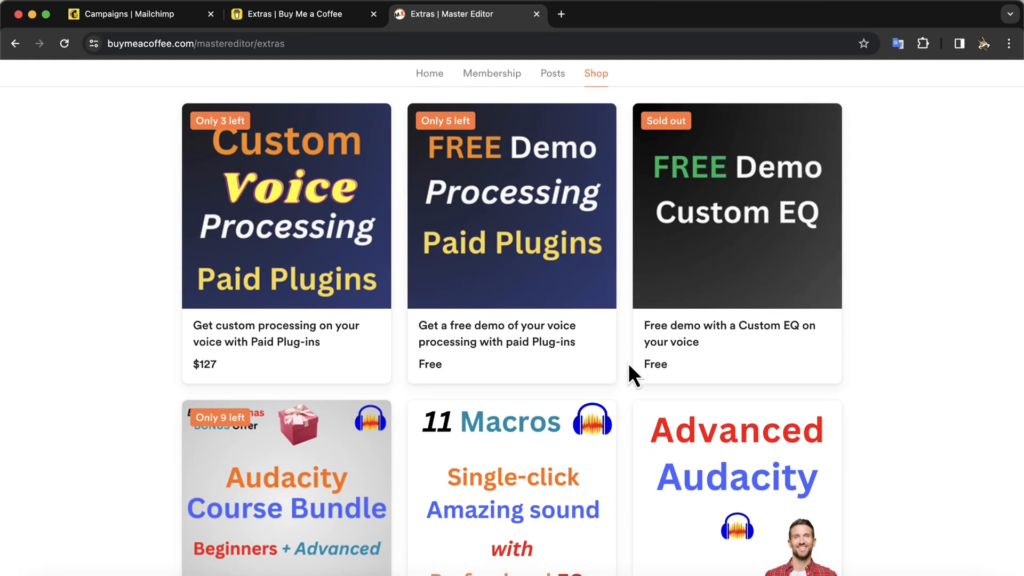
pyautogui.scroll(-3)
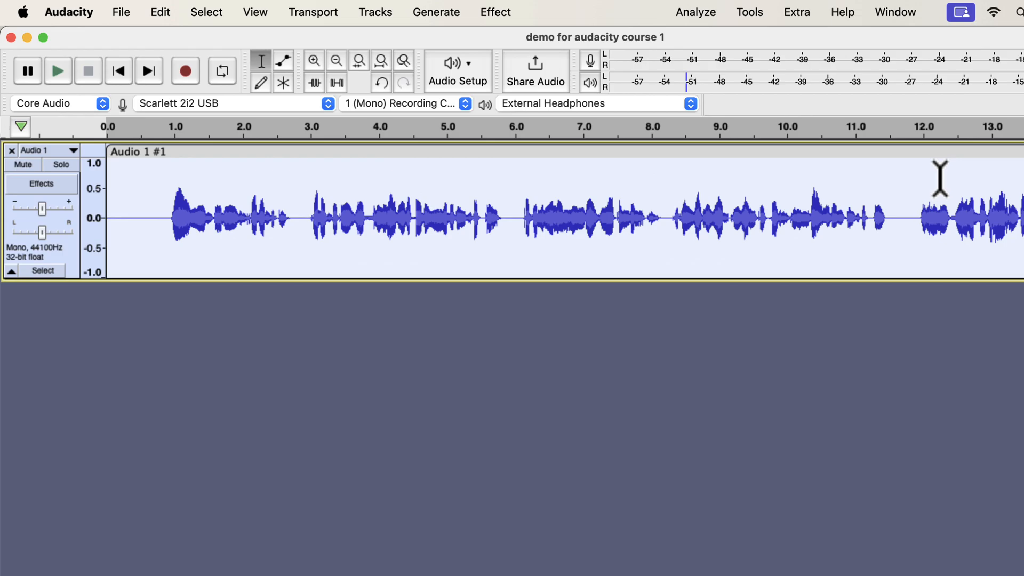
# Apply the Compressor with -15 dB threshold and 3:1 ratio.
pyautogui.click(495, 11)
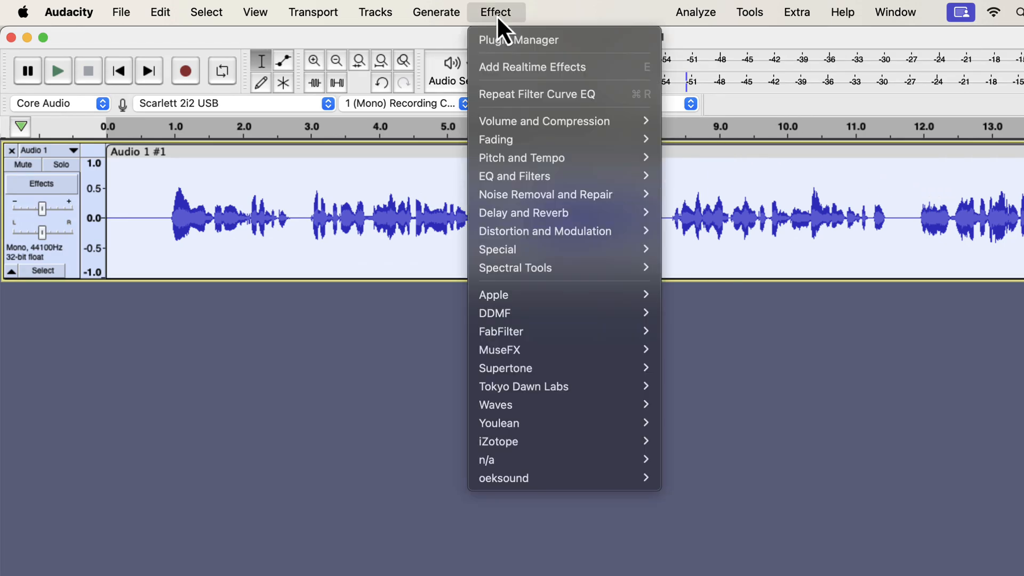
pyautogui.moveTo(543, 121)
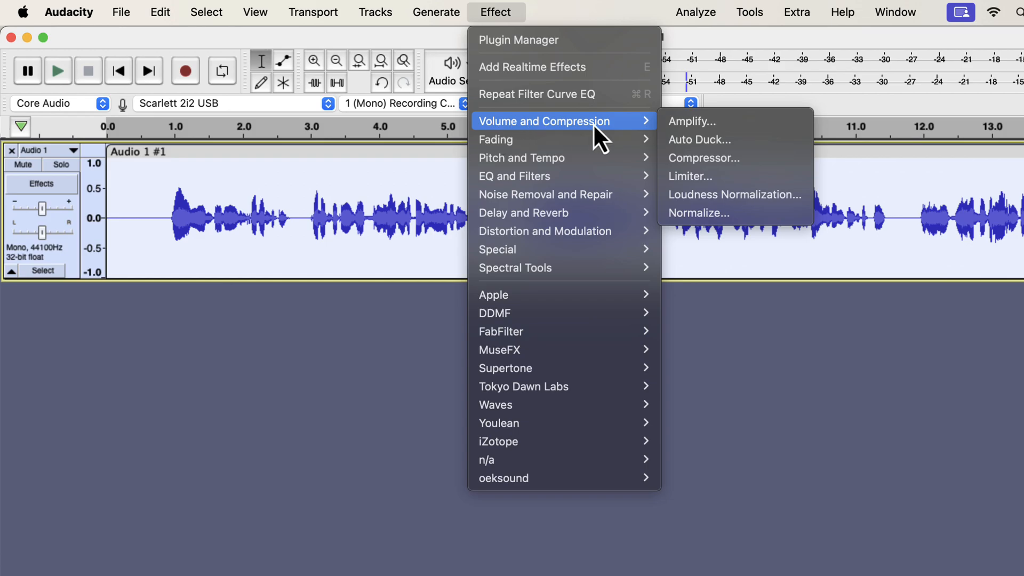
pyautogui.moveTo(704, 157)
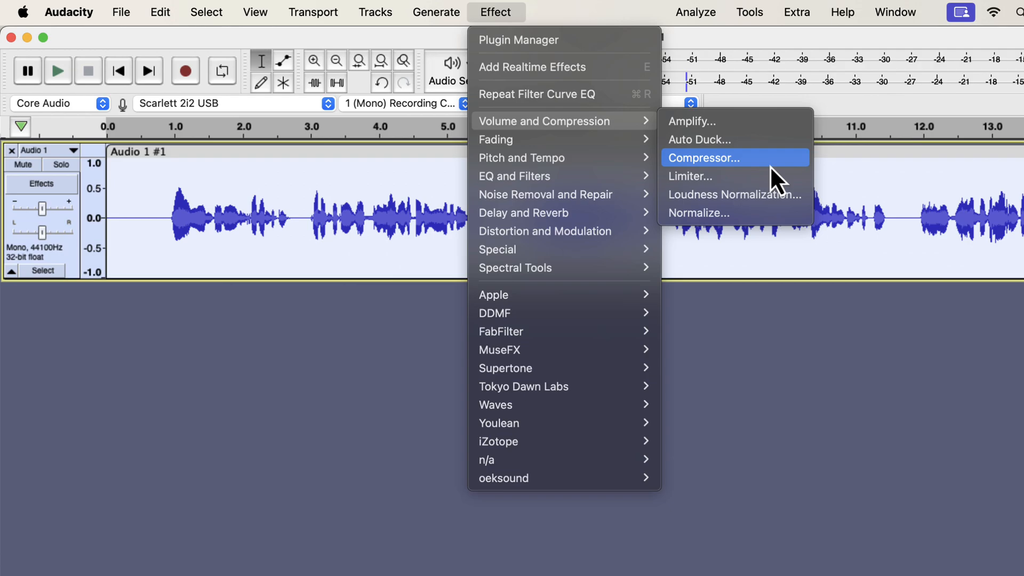
pyautogui.click(703, 157)
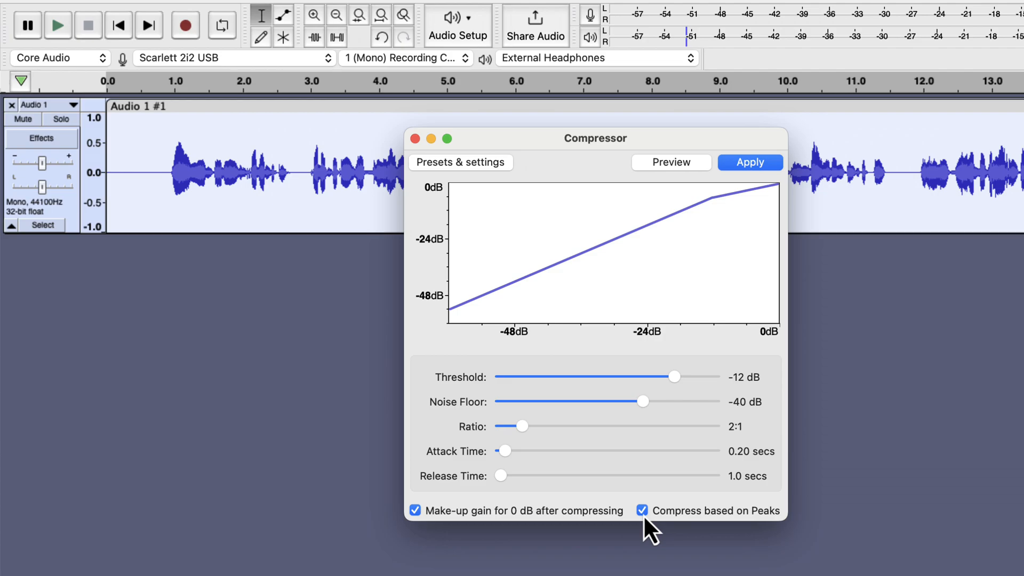
pyautogui.moveTo(671, 439)
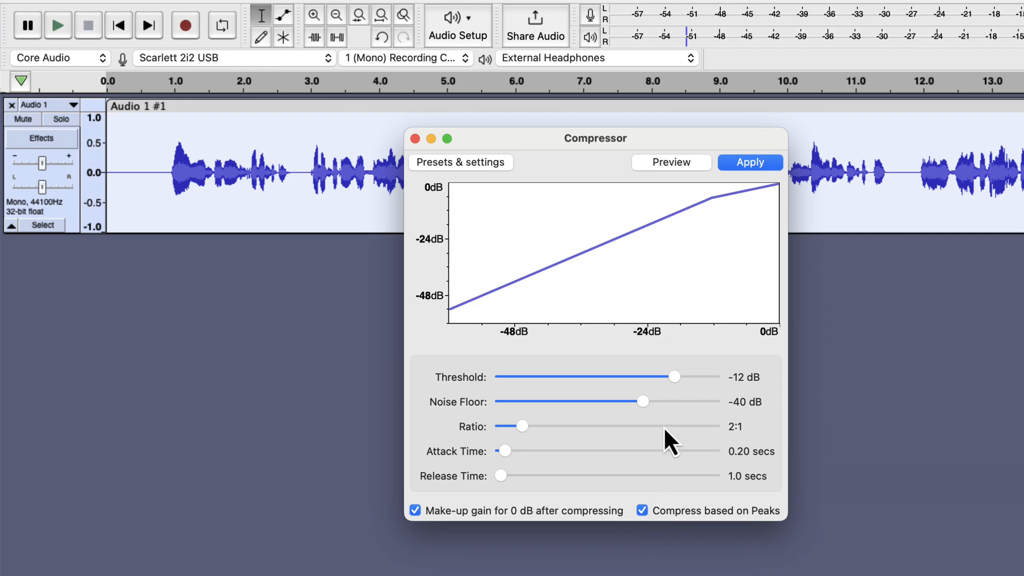
pyautogui.moveTo(679, 392)
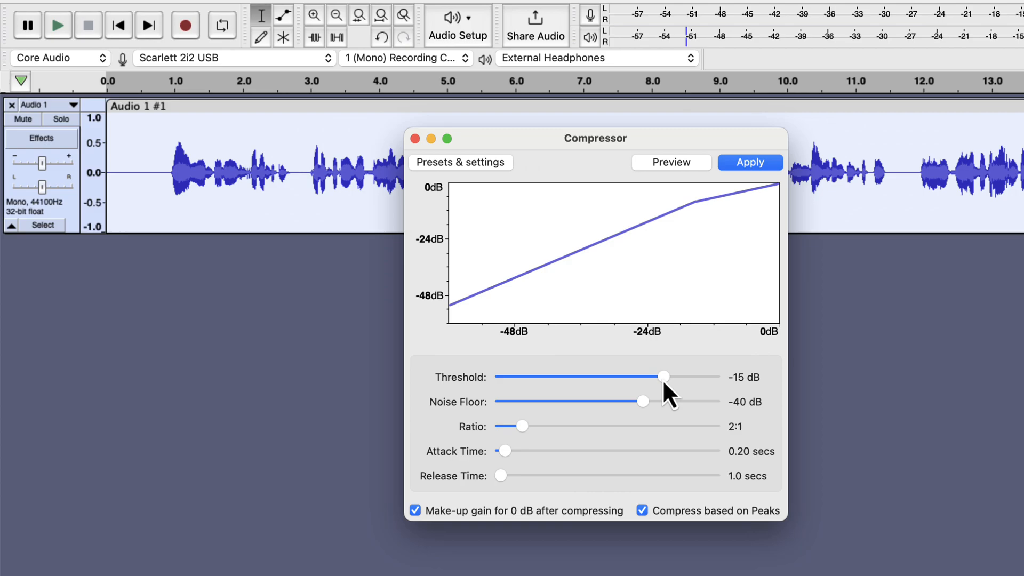
pyautogui.moveTo(661, 425)
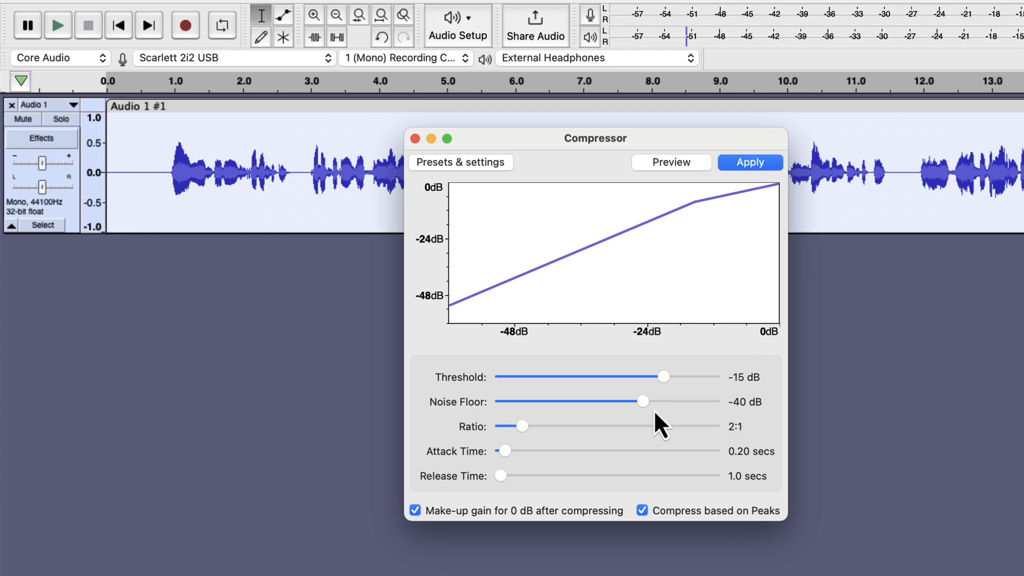
pyautogui.moveTo(530, 444)
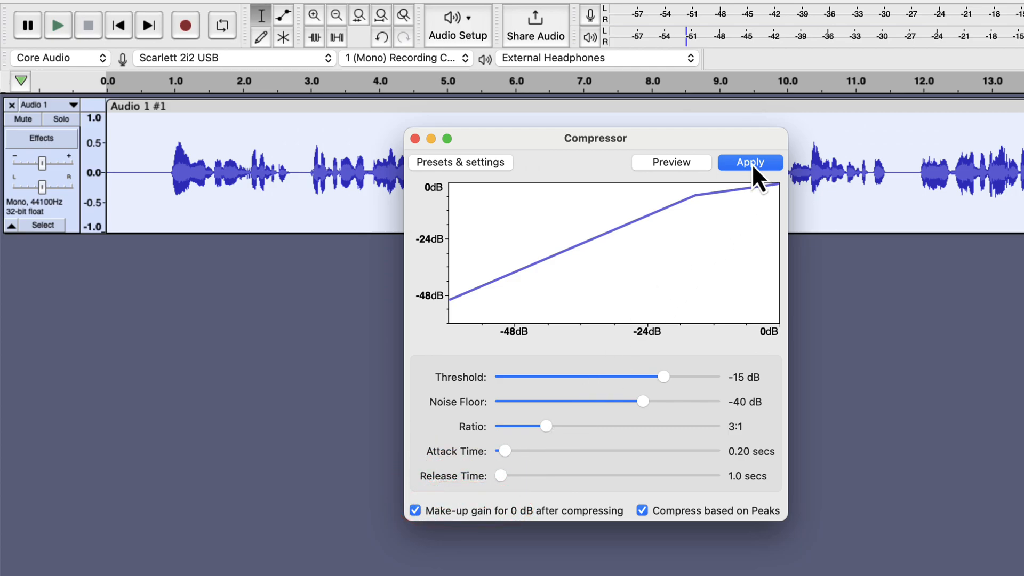
pyautogui.click(749, 162)
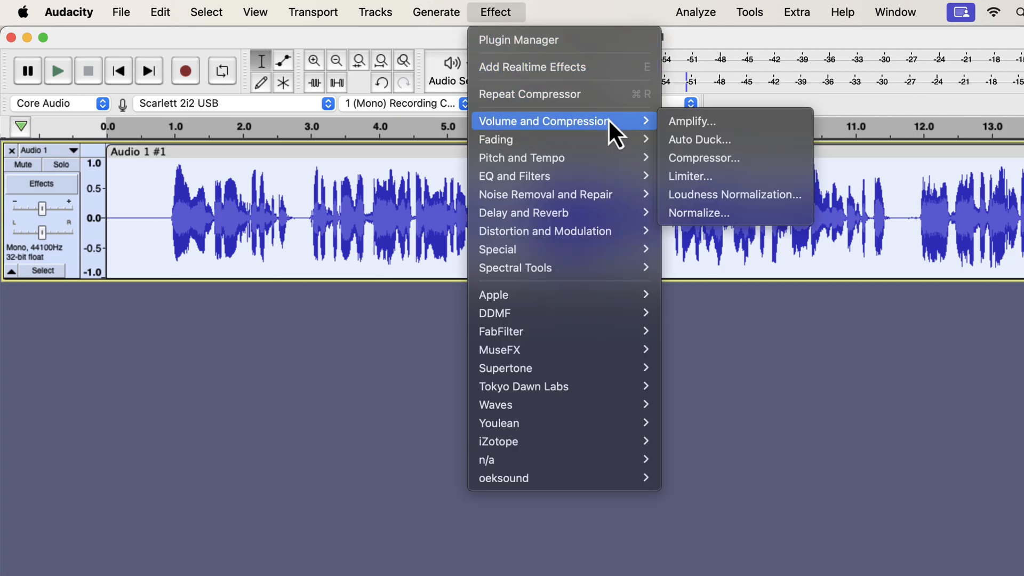
# Normalize the compressed track's peak amplitude to -3.0 dB.
pyautogui.click(697, 212)
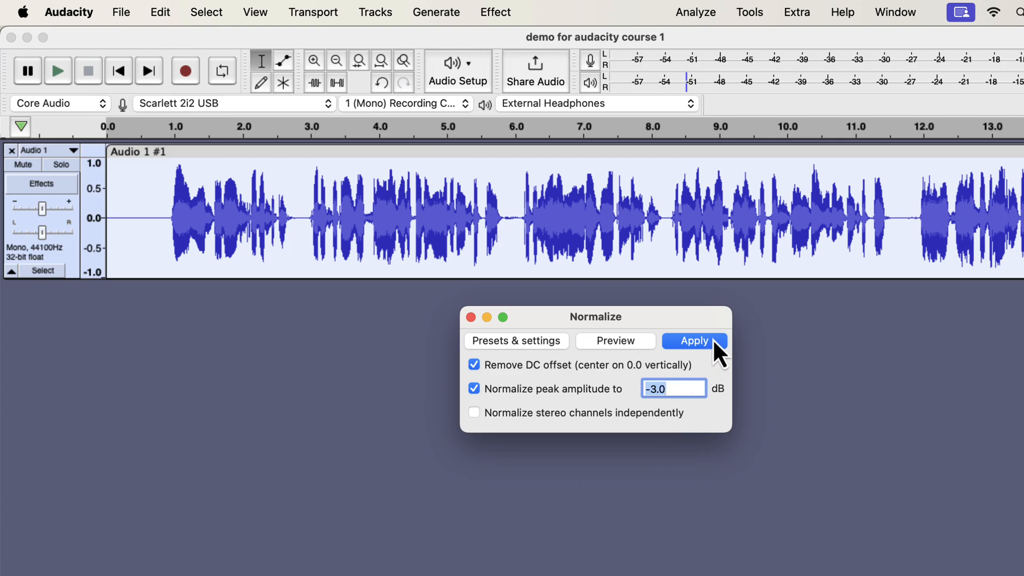
pyautogui.click(693, 340)
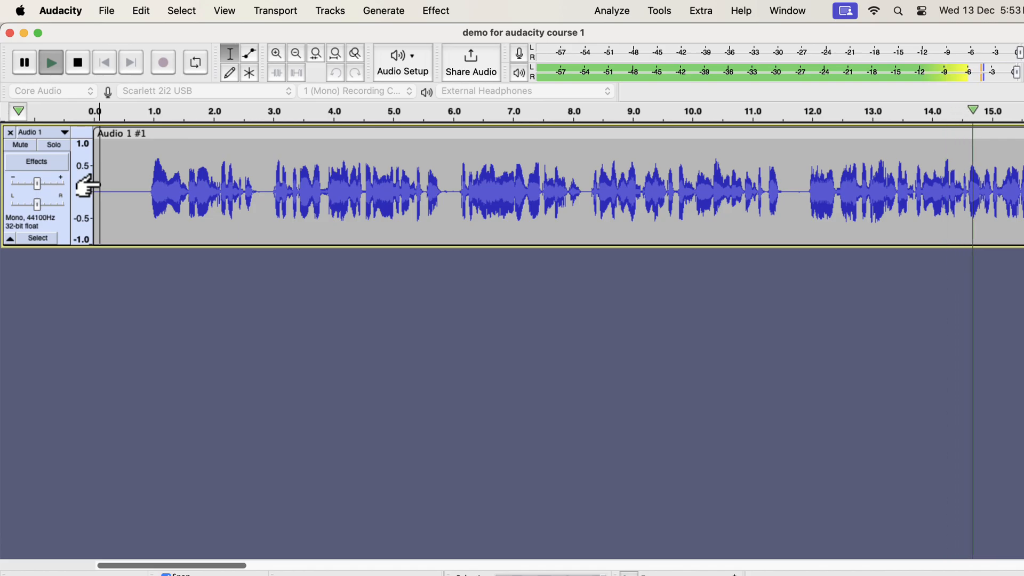
pyautogui.click(77, 61)
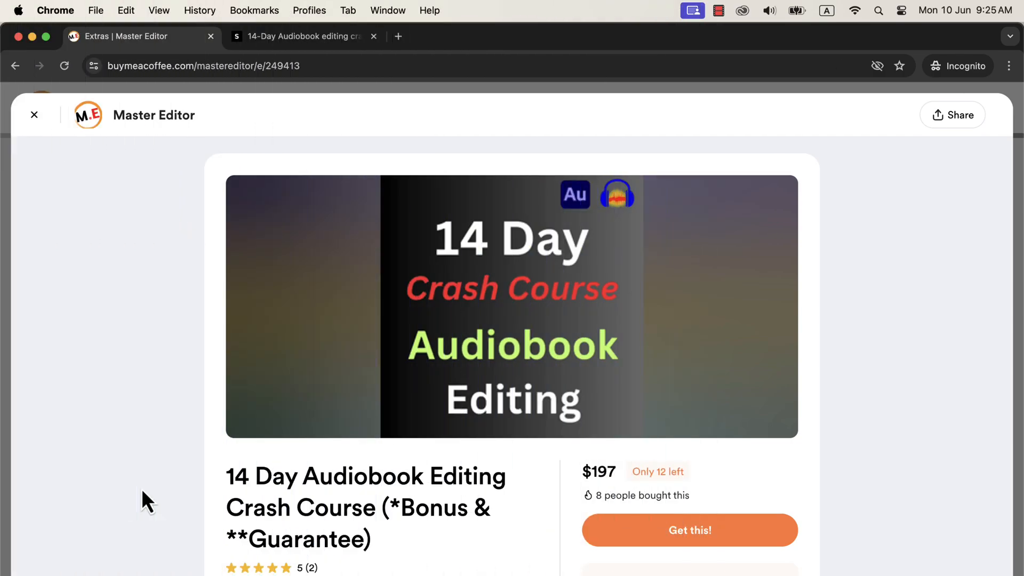
# Scroll the 14 Day Audiobook Editing Crash Course listing, then open its Master Editor shop page.
pyautogui.scroll(-3)
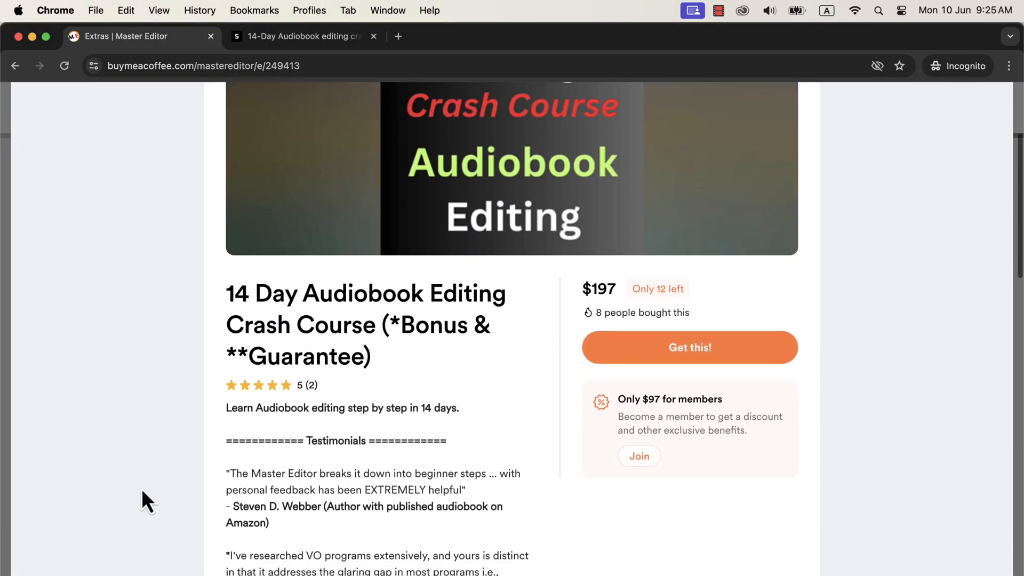
pyautogui.scroll(-3)
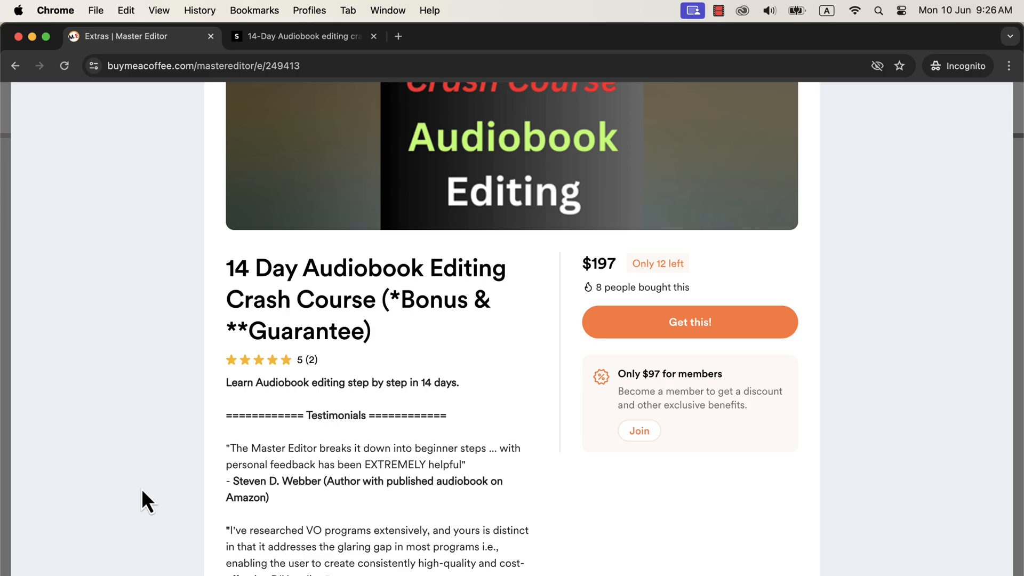
pyautogui.scroll(-3)
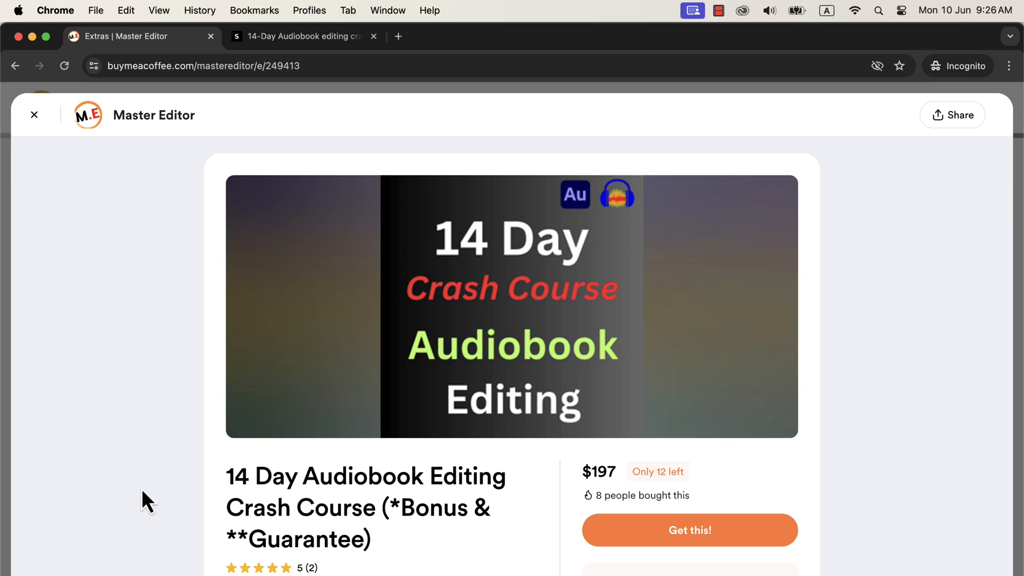
pyautogui.moveTo(224, 338)
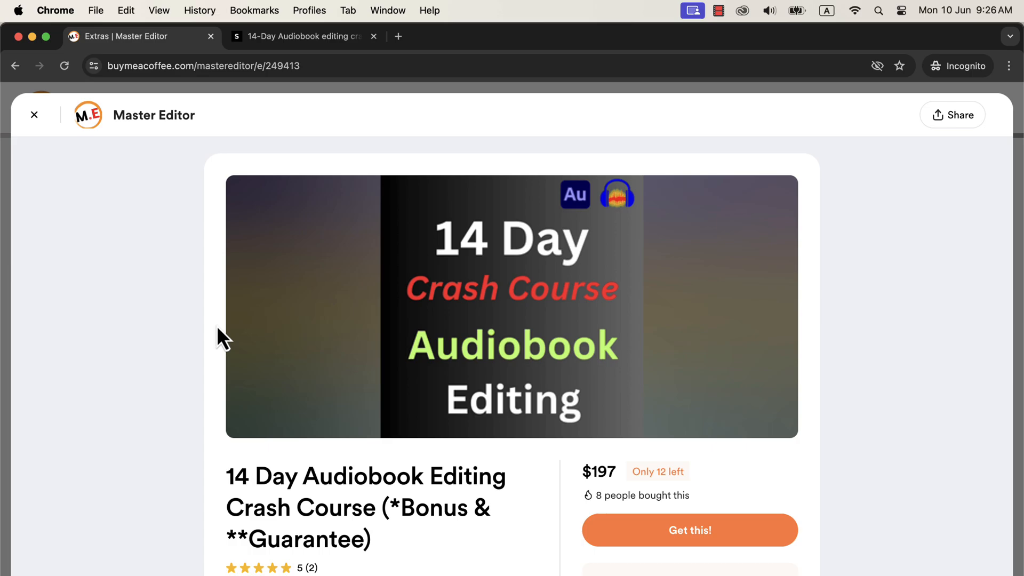
pyautogui.click(301, 36)
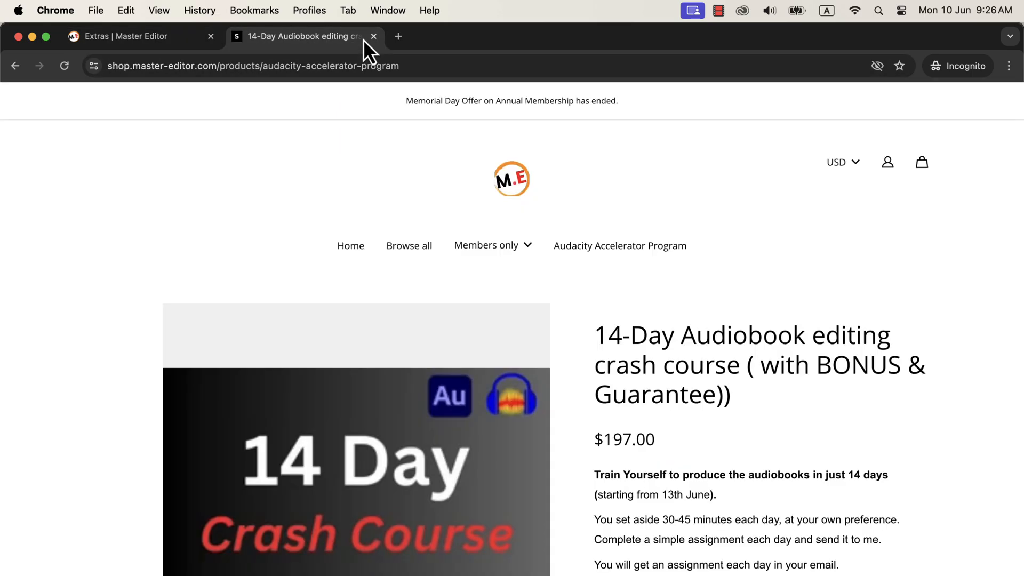
pyautogui.moveTo(585, 363)
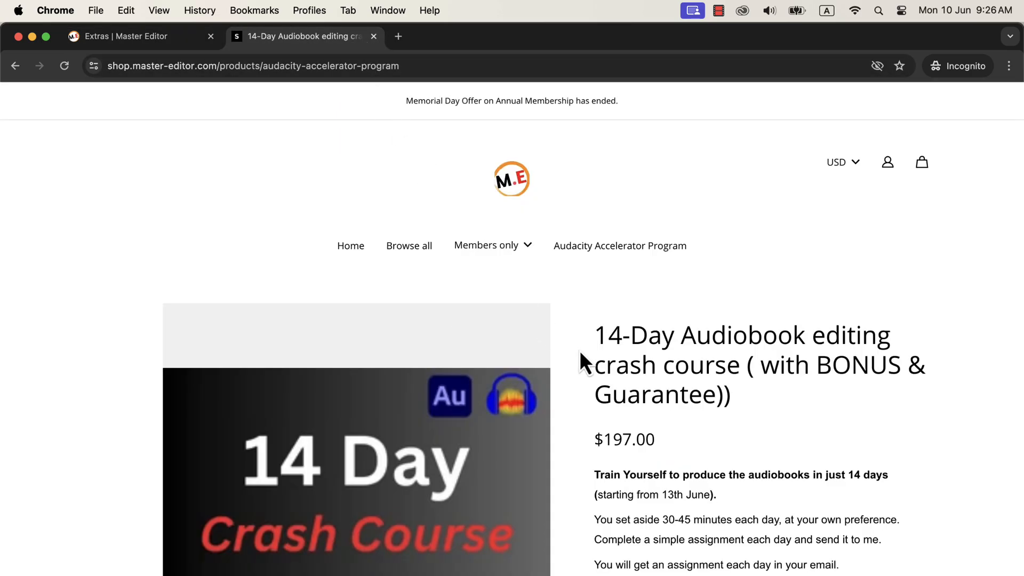
pyautogui.scroll(-3)
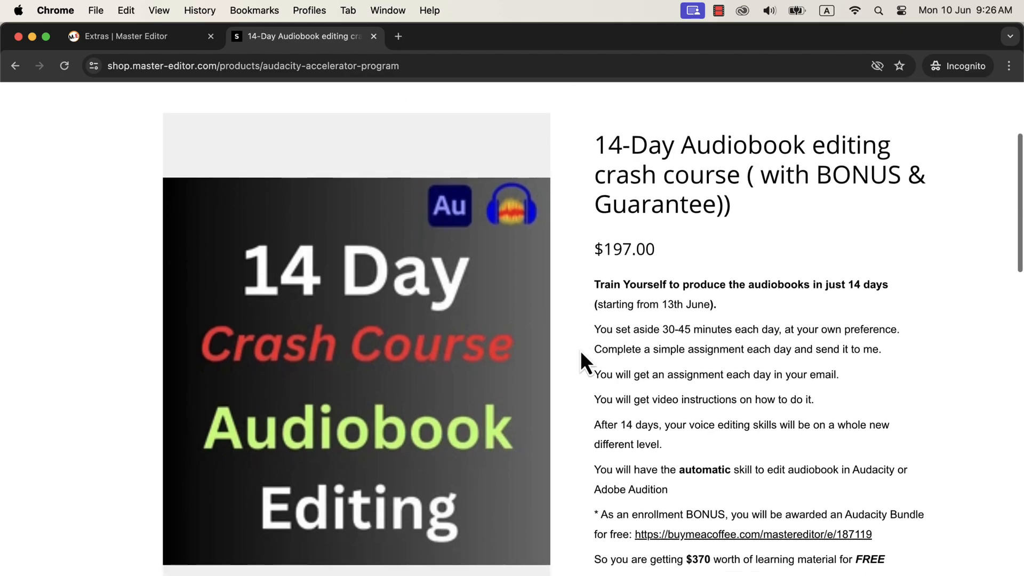